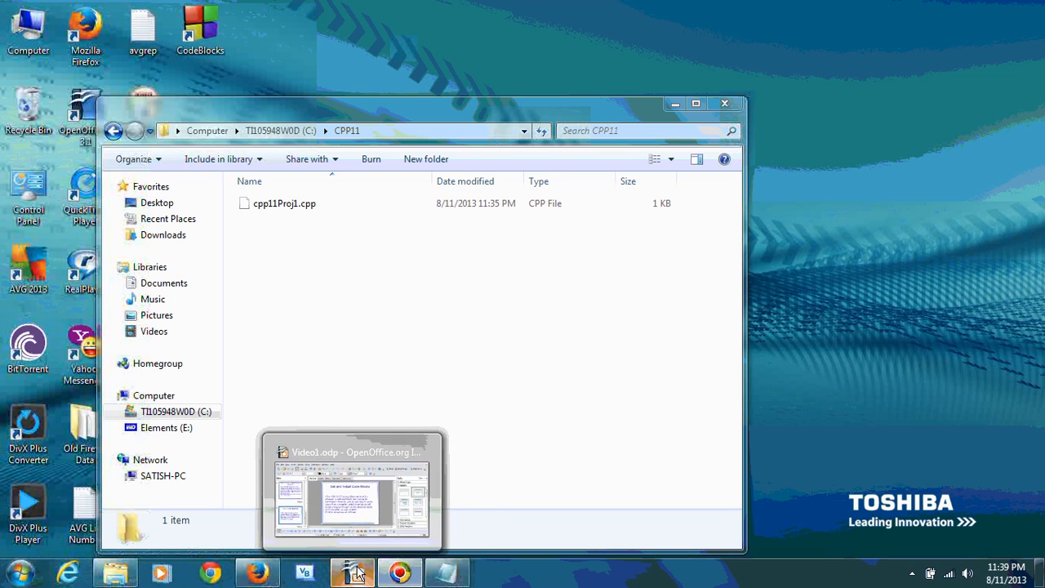
Bring the Video1.odp Impress presentation forward on its C++ 11 Tutorial 1 title slide.
{"action": "left_click", "coordinate": [352, 490]}
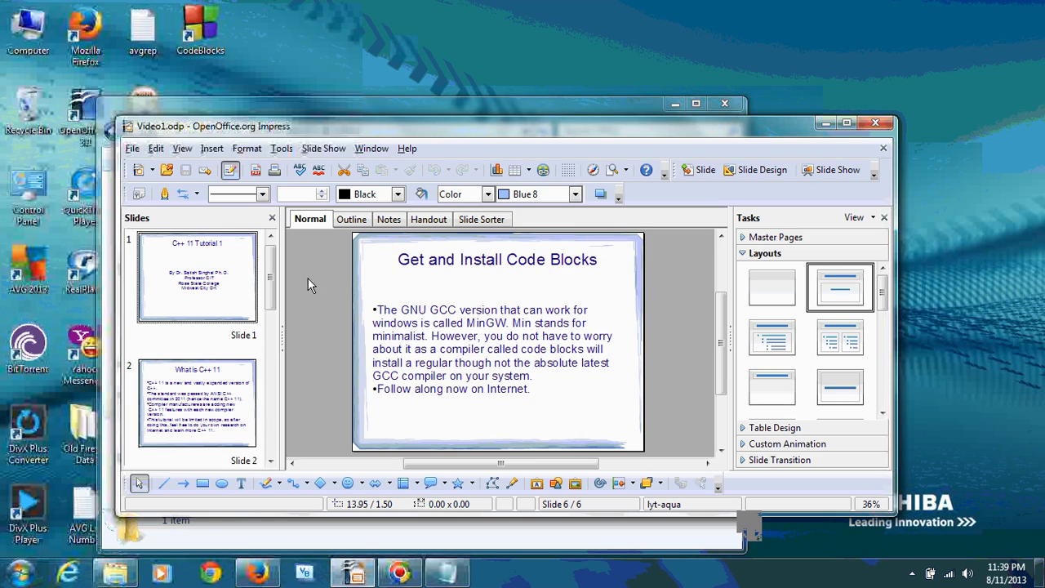
{"action": "left_click", "coordinate": [197, 276]}
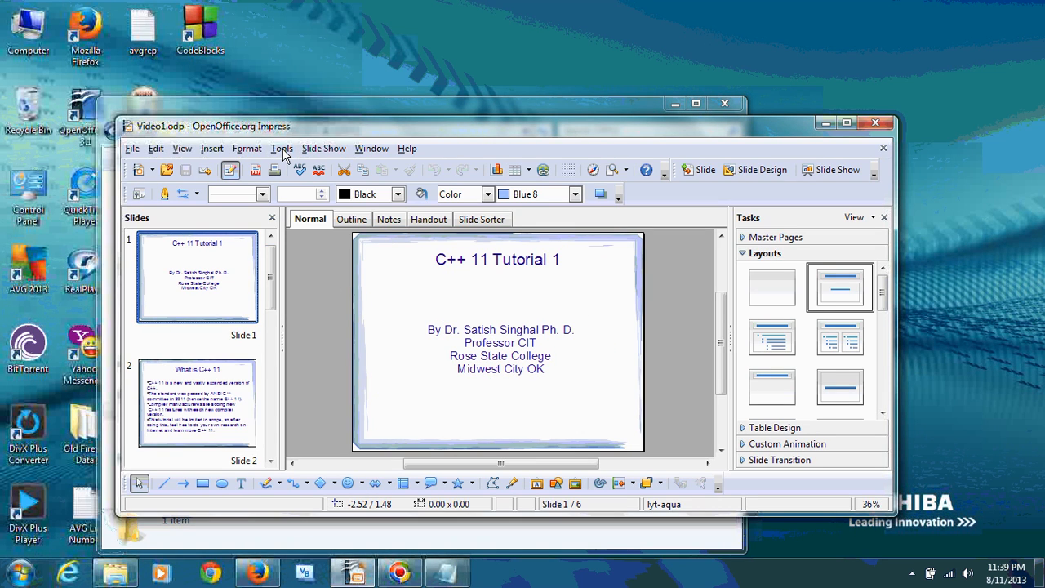
{"action": "left_click", "coordinate": [323, 146]}
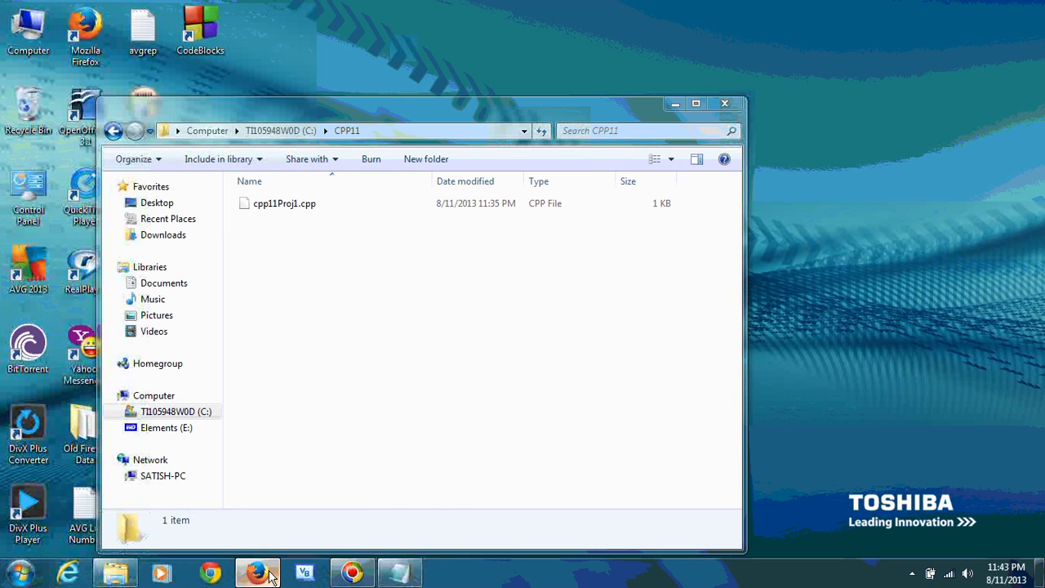
Google 'code blocks', follow Downloads to the binary release page and reach the Windows 12.11 installers.
{"action": "left_click", "coordinate": [258, 571]}
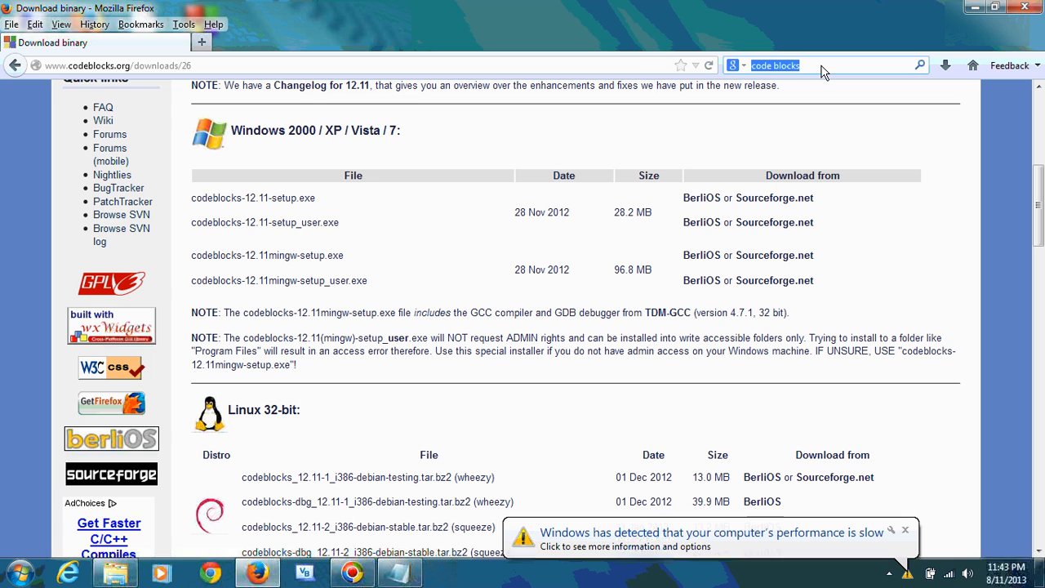
{"action": "left_click", "coordinate": [784, 66]}
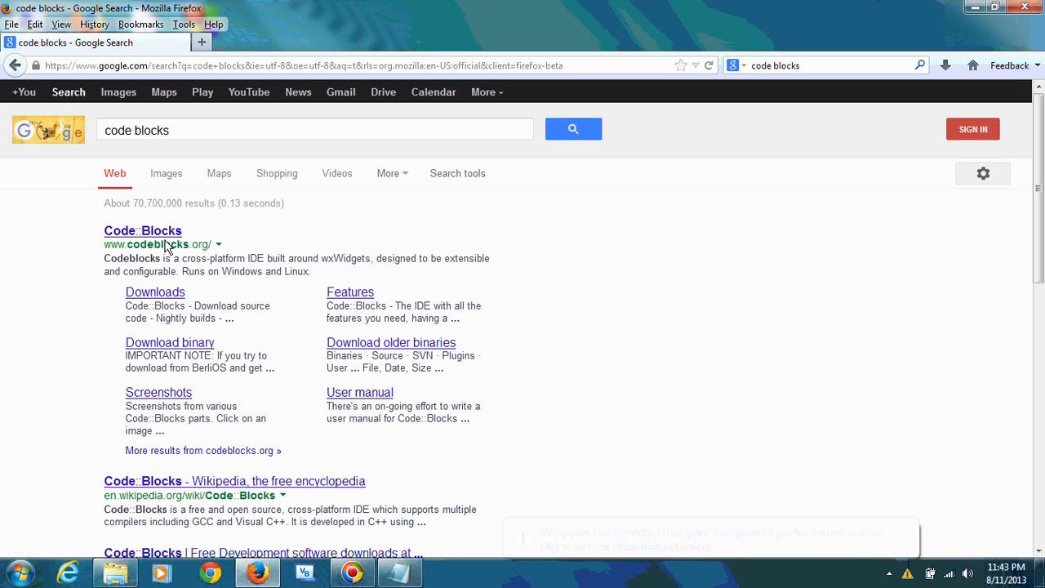
{"action": "left_click", "coordinate": [154, 290]}
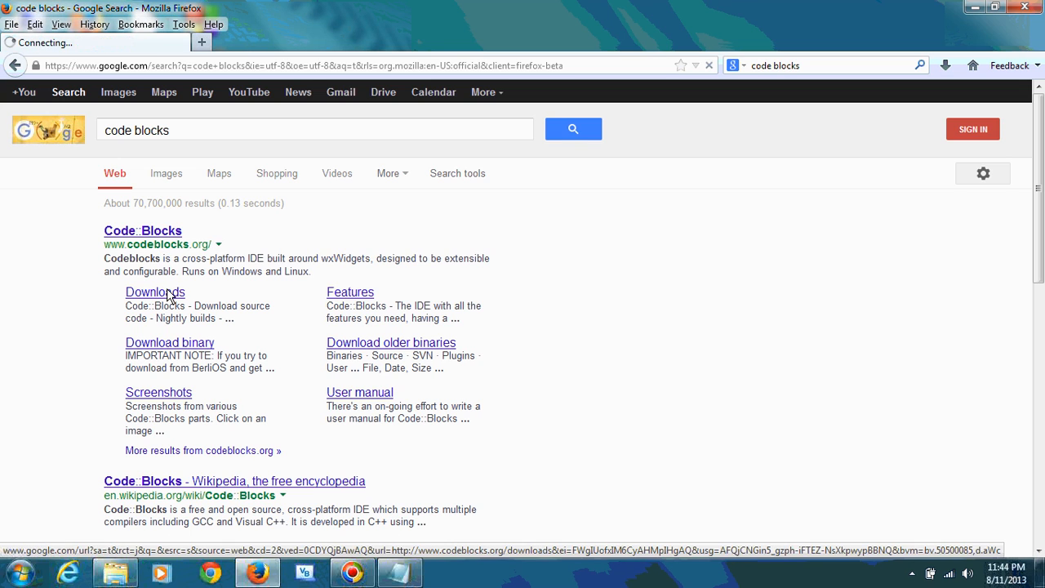
{"action": "left_click", "coordinate": [153, 291]}
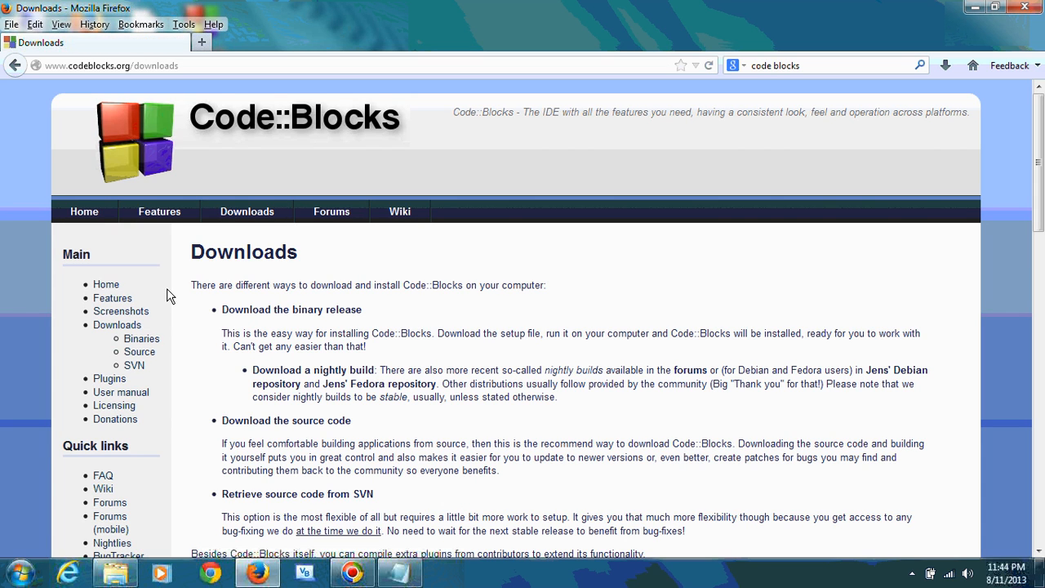
{"action": "mouse_move", "coordinate": [291, 311]}
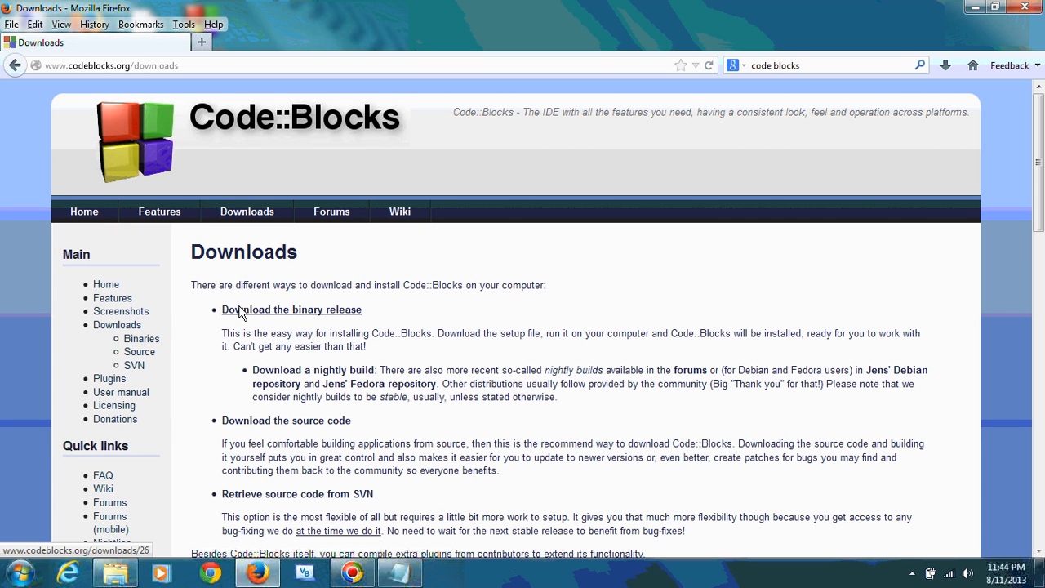
{"action": "left_click", "coordinate": [290, 310]}
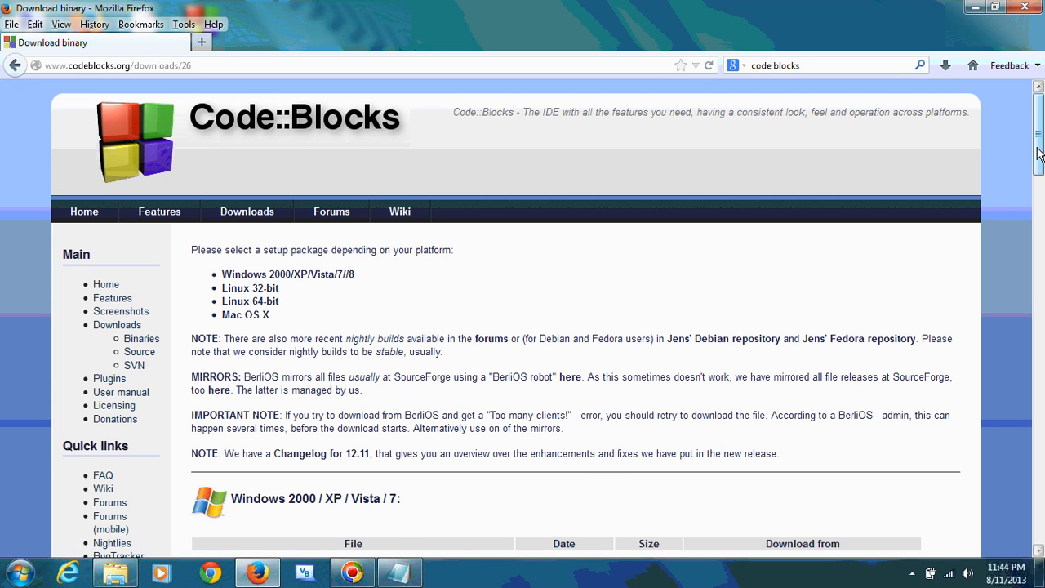
{"action": "scroll", "scroll_direction": "down", "scroll_amount": 3}
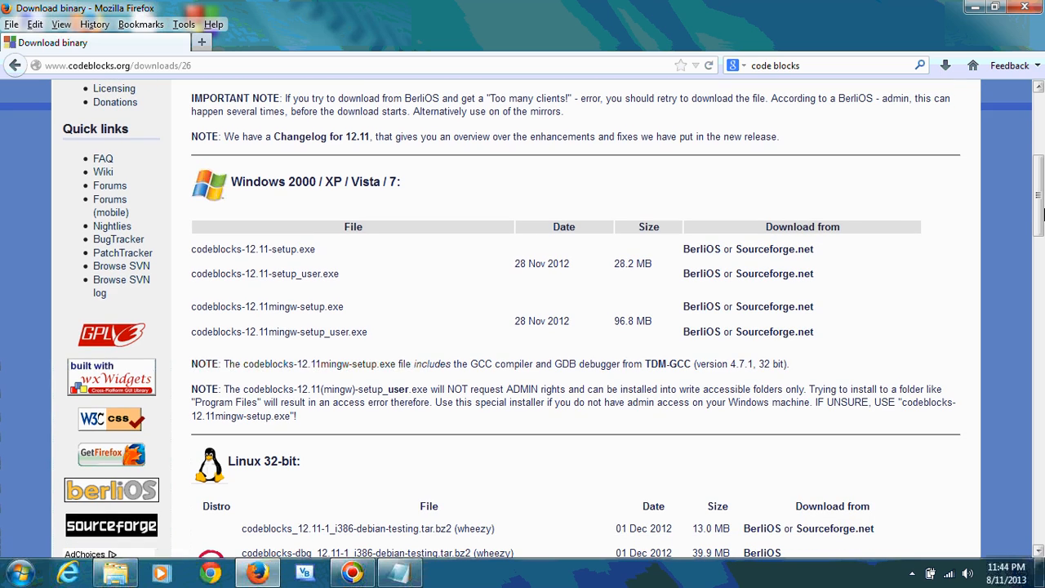
{"action": "mouse_move", "coordinate": [774, 331]}
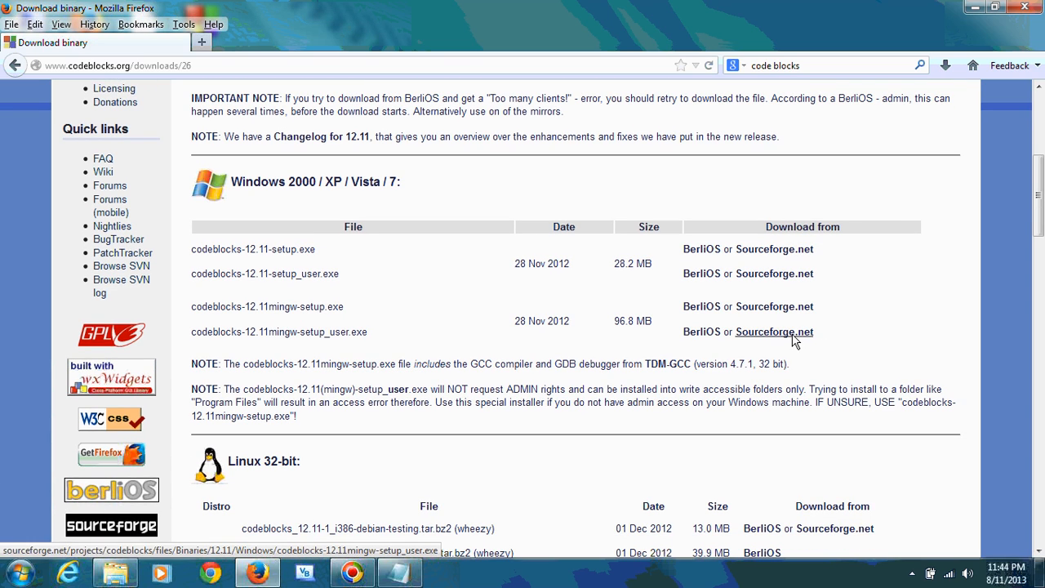
{"action": "mouse_move", "coordinate": [669, 400]}
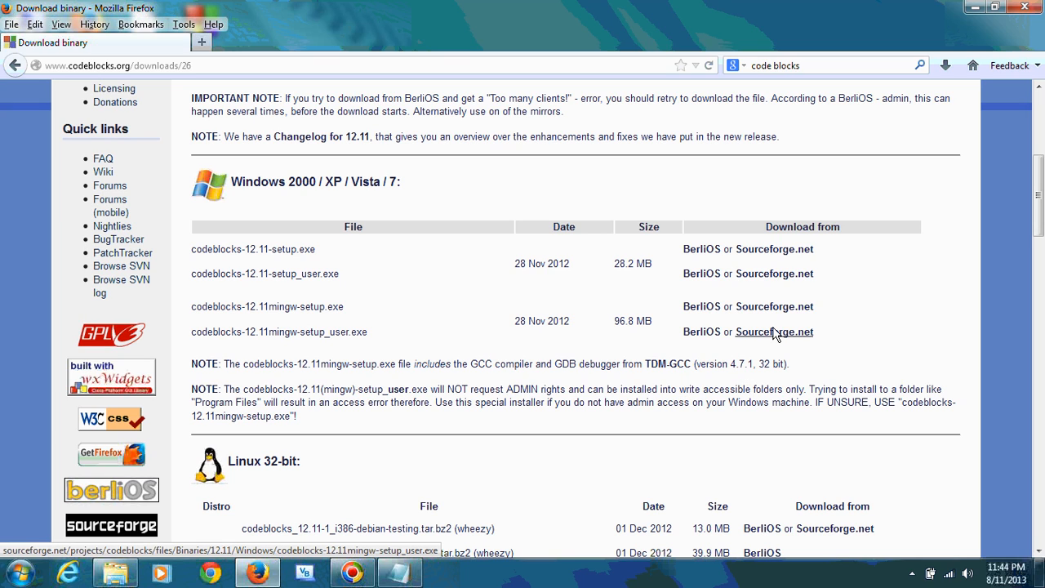
{"action": "mouse_move", "coordinate": [774, 332]}
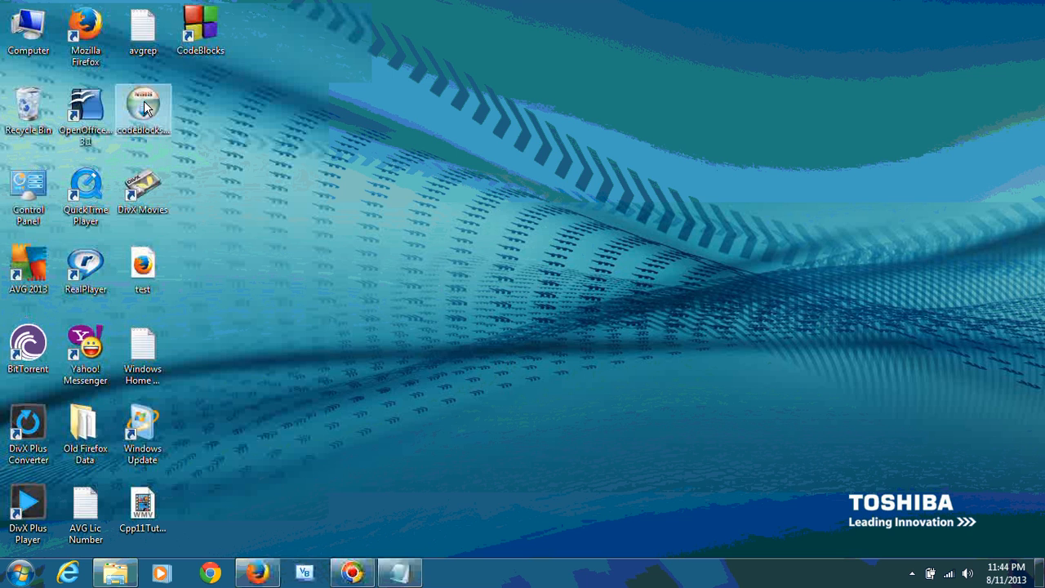
Launch the codeblocks setup from the desktop, advance to the License Agreement, then cancel it.
{"action": "right_click", "coordinate": [144, 106]}
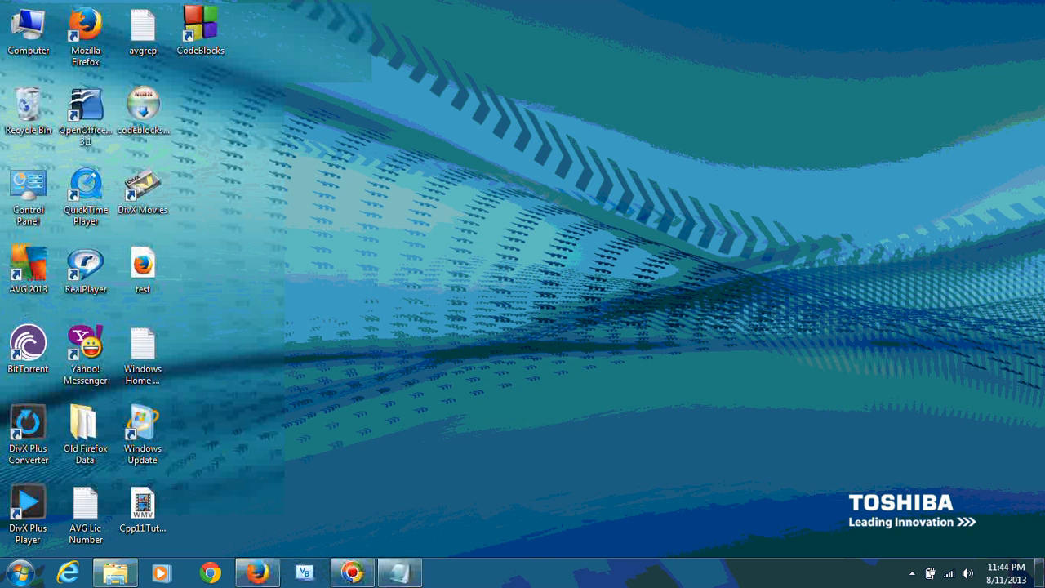
{"action": "double_click", "coordinate": [199, 25]}
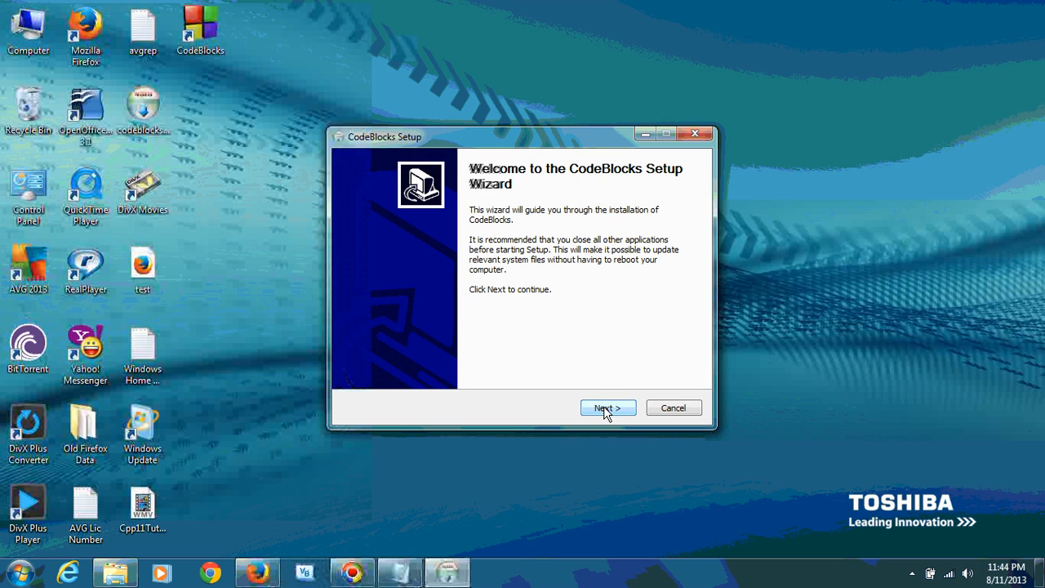
{"action": "left_click", "coordinate": [607, 409]}
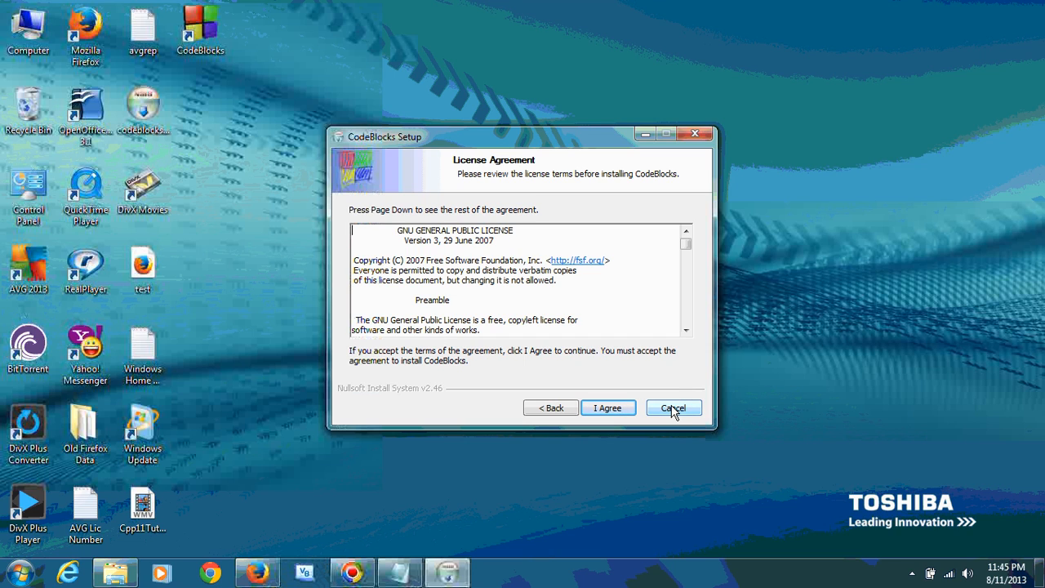
{"action": "left_click", "coordinate": [673, 408]}
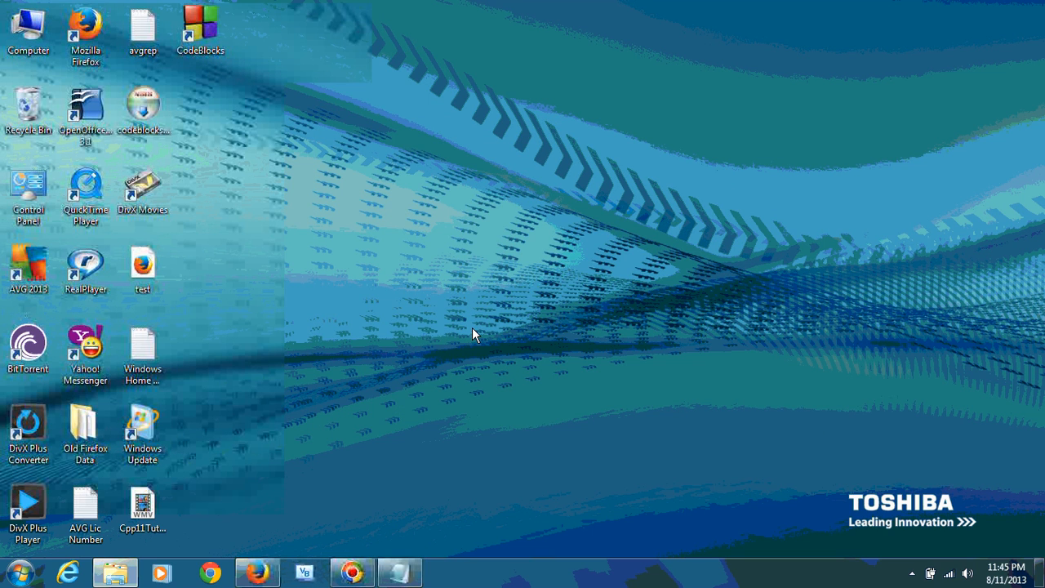
Browse C:\Program Files (x86)\CodeBlocks and enter its MinGW folder listing bin, include and lib.
{"action": "double_click", "coordinate": [28, 25]}
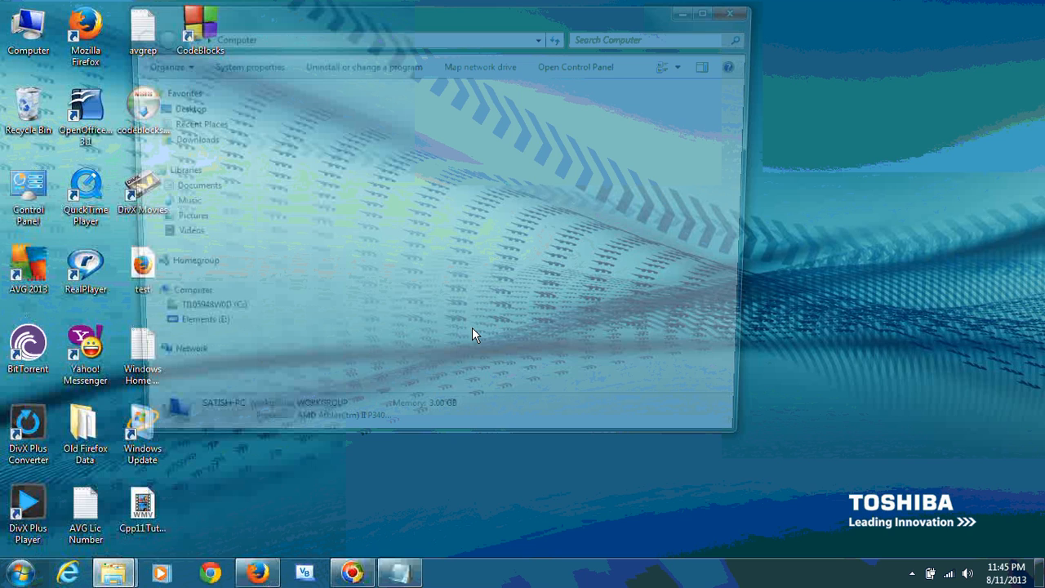
{"action": "double_click", "coordinate": [216, 302]}
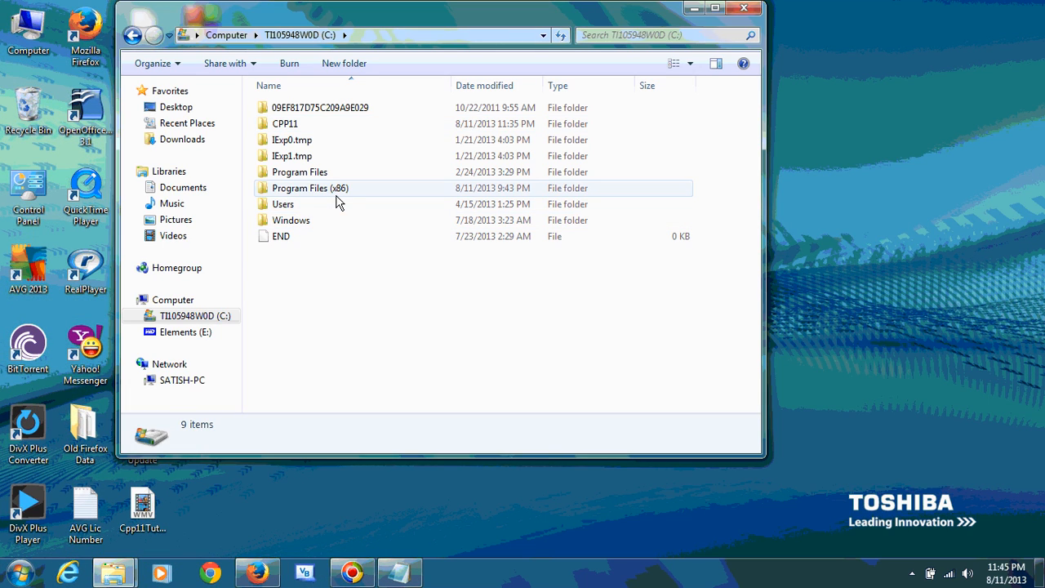
{"action": "left_click", "coordinate": [310, 188]}
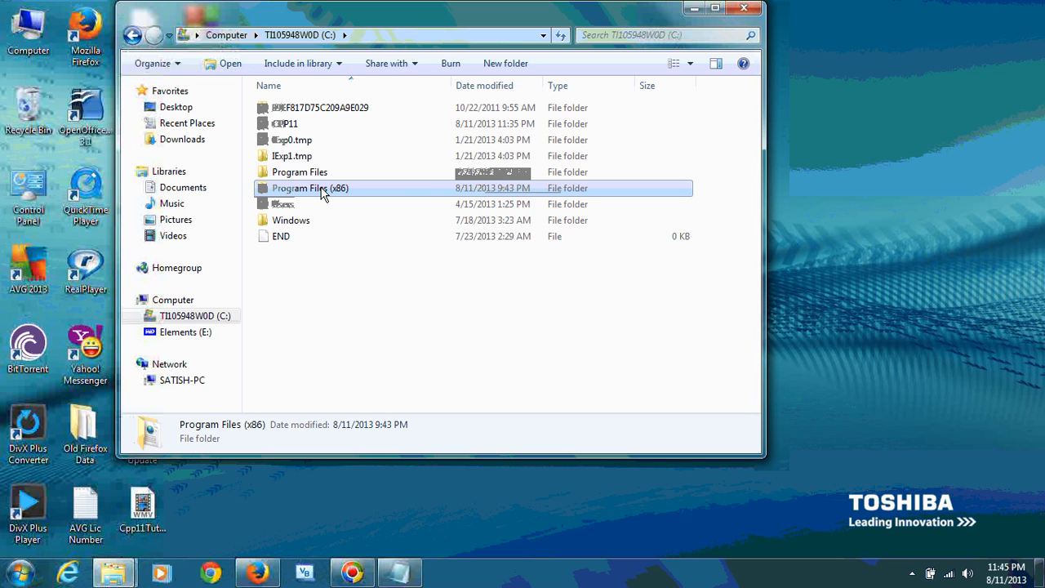
{"action": "double_click", "coordinate": [310, 188]}
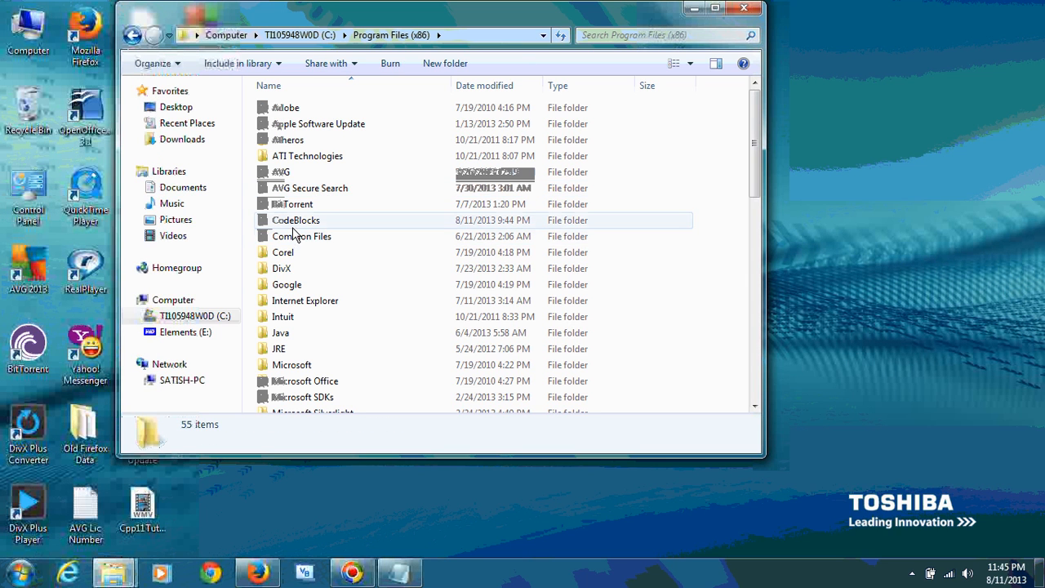
{"action": "double_click", "coordinate": [296, 218]}
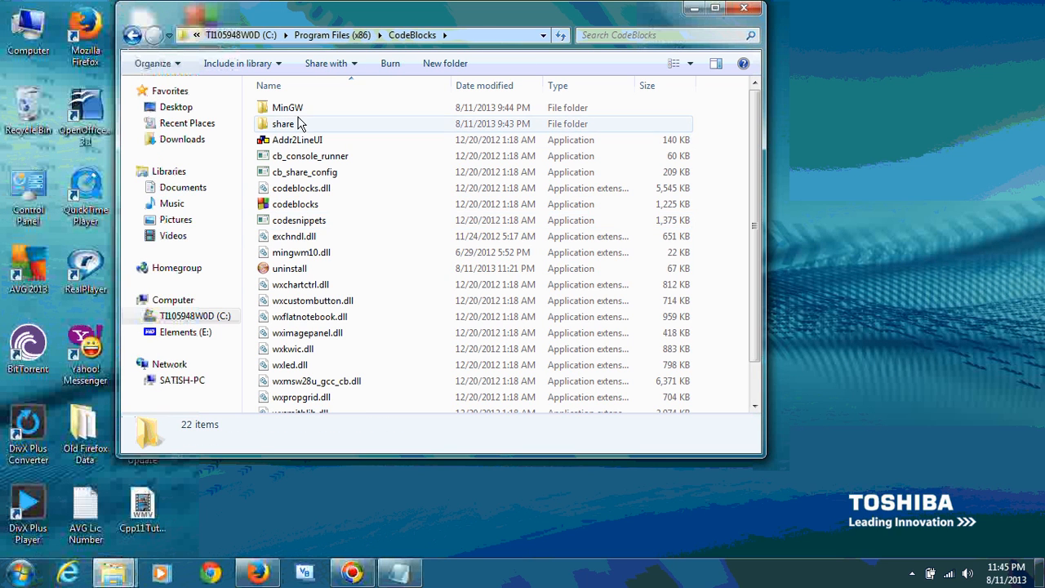
{"action": "double_click", "coordinate": [288, 108]}
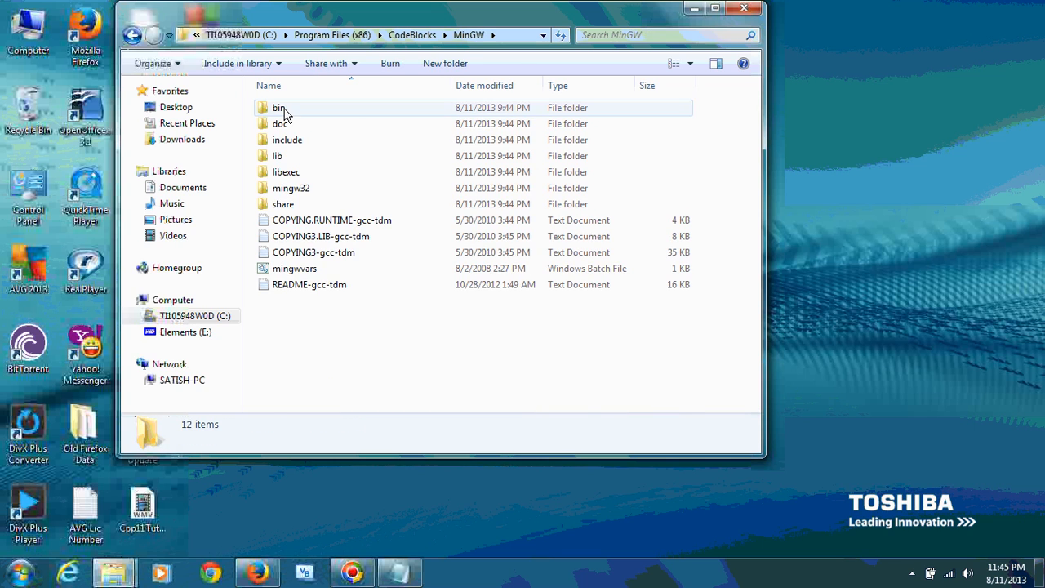
Look inside the MinGW bin folder.
{"action": "double_click", "coordinate": [279, 108]}
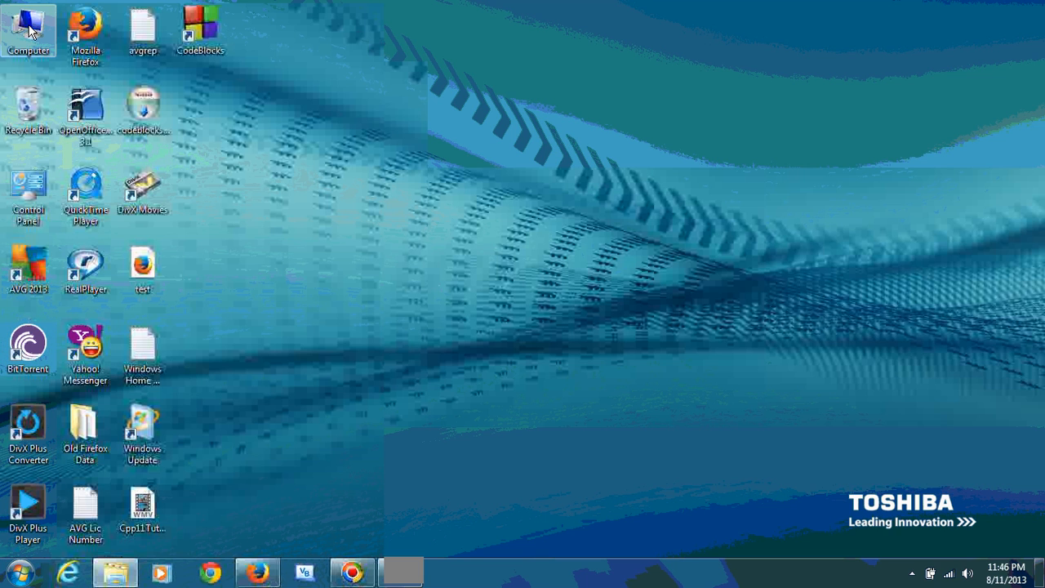
Reach Environment Variables from Computer's Properties via Advanced system settings.
{"action": "right_click", "coordinate": [30, 30]}
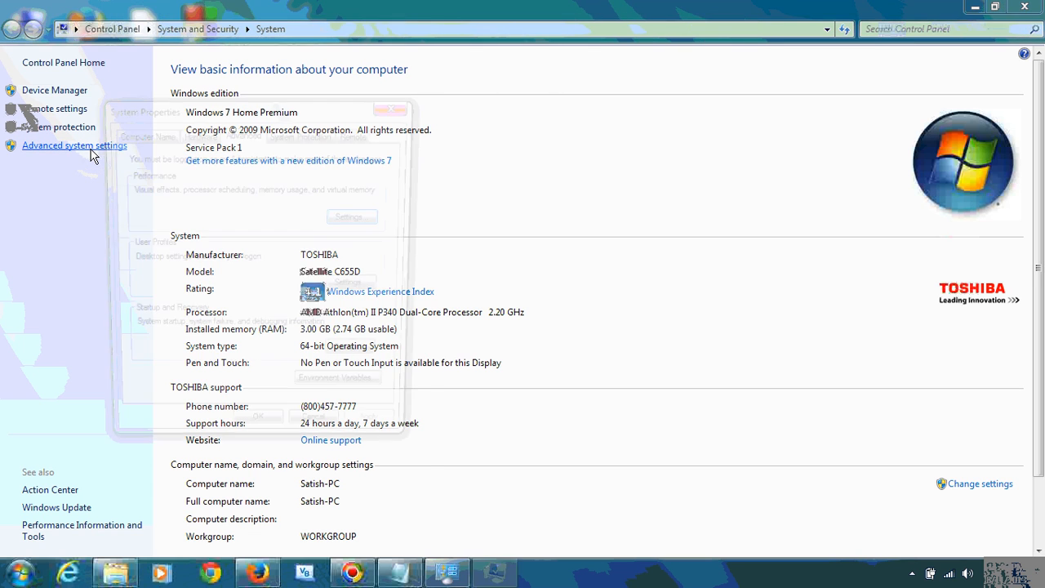
{"action": "left_click", "coordinate": [75, 145]}
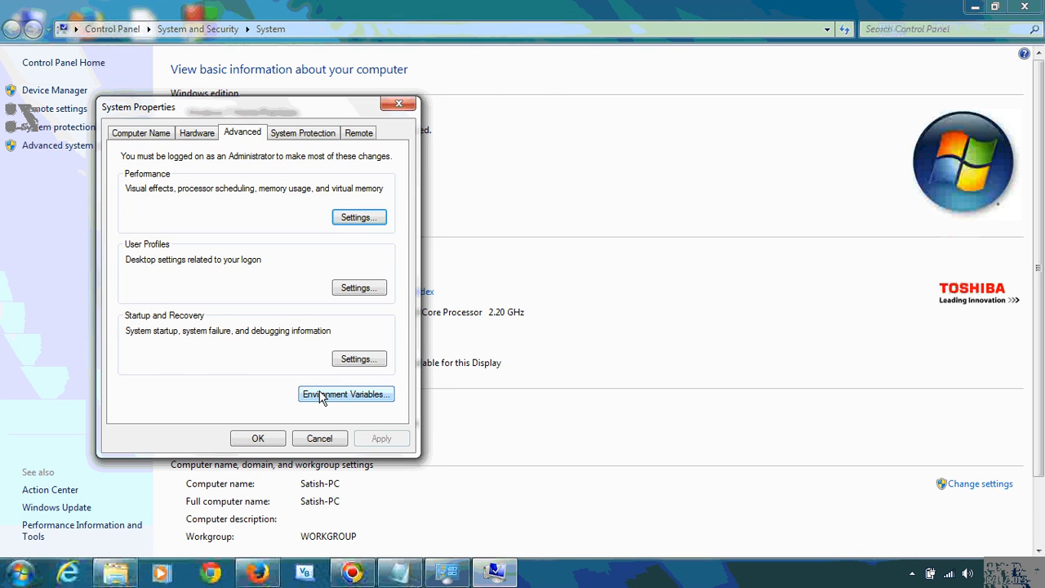
{"action": "left_click", "coordinate": [346, 393]}
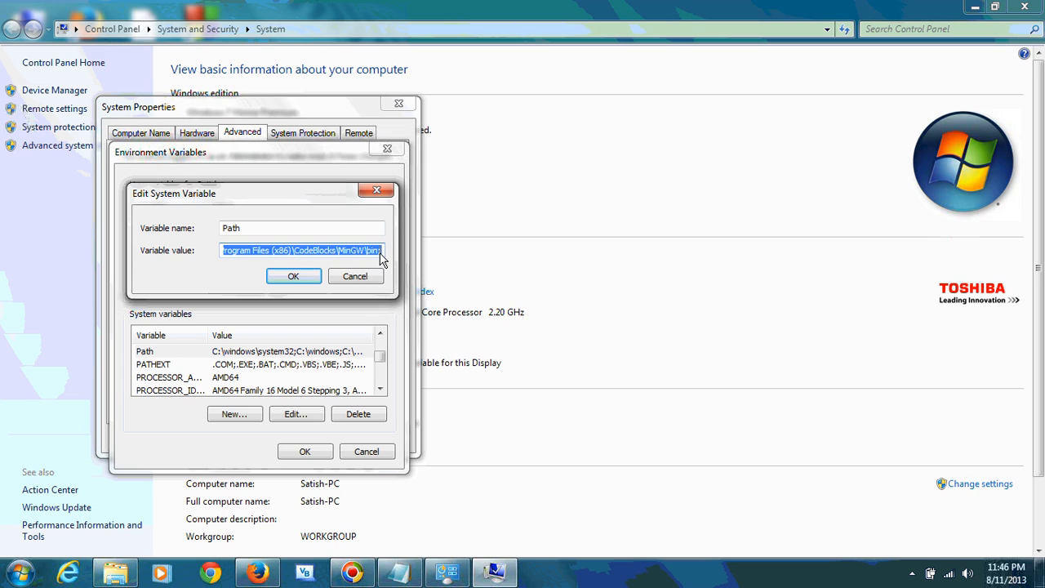
Confirm the Path variable with CodeBlocks\MinGW\bin added and close the system dialogs.
{"action": "left_click", "coordinate": [302, 249]}
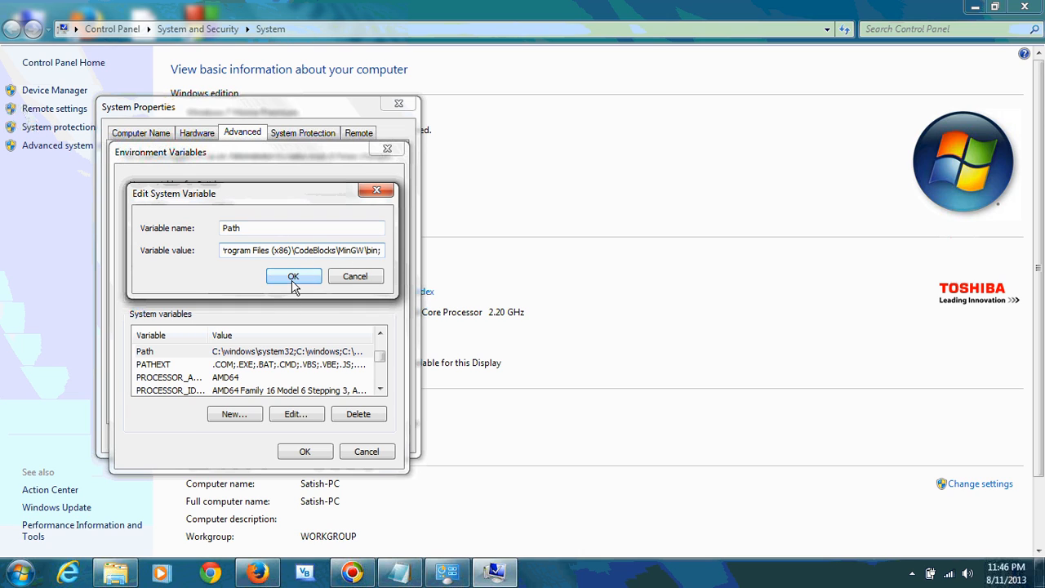
{"action": "left_click", "coordinate": [294, 275]}
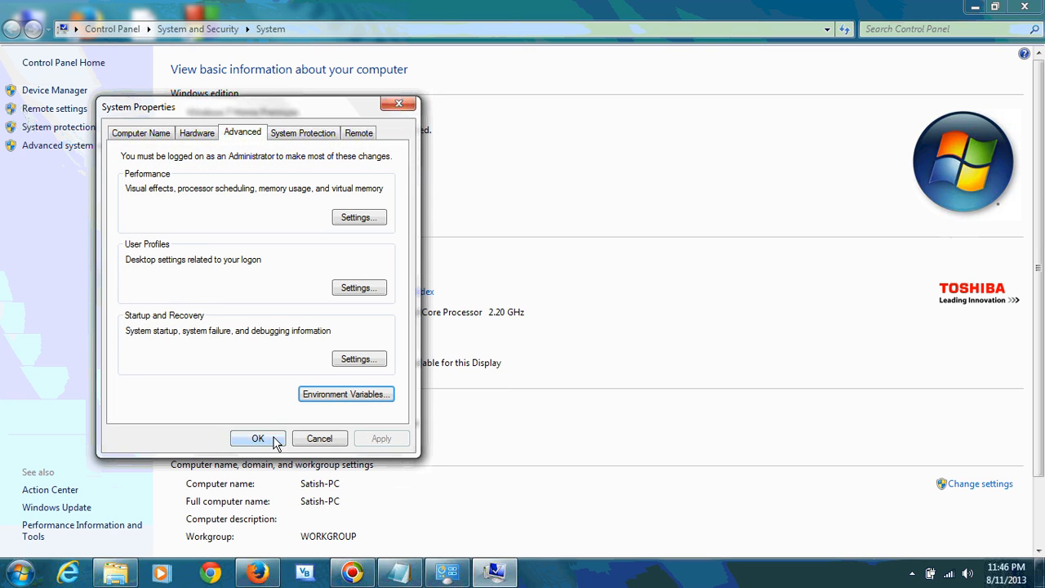
{"action": "left_click", "coordinate": [258, 437]}
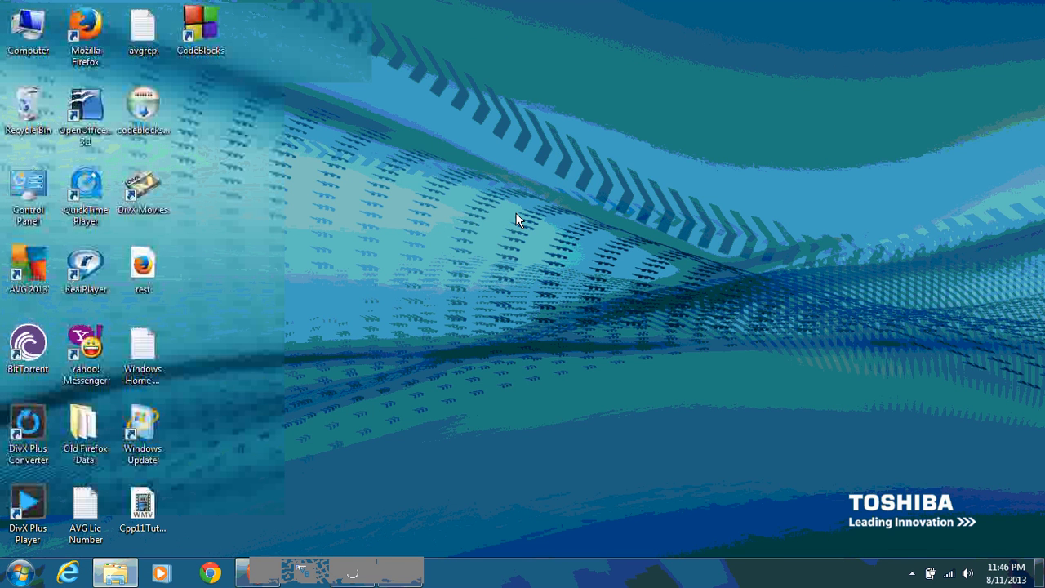
Browse to C:\CPP11 and choose Edit on cpp11Proj1.cpp to load it in Notepad.
{"action": "double_click", "coordinate": [28, 30]}
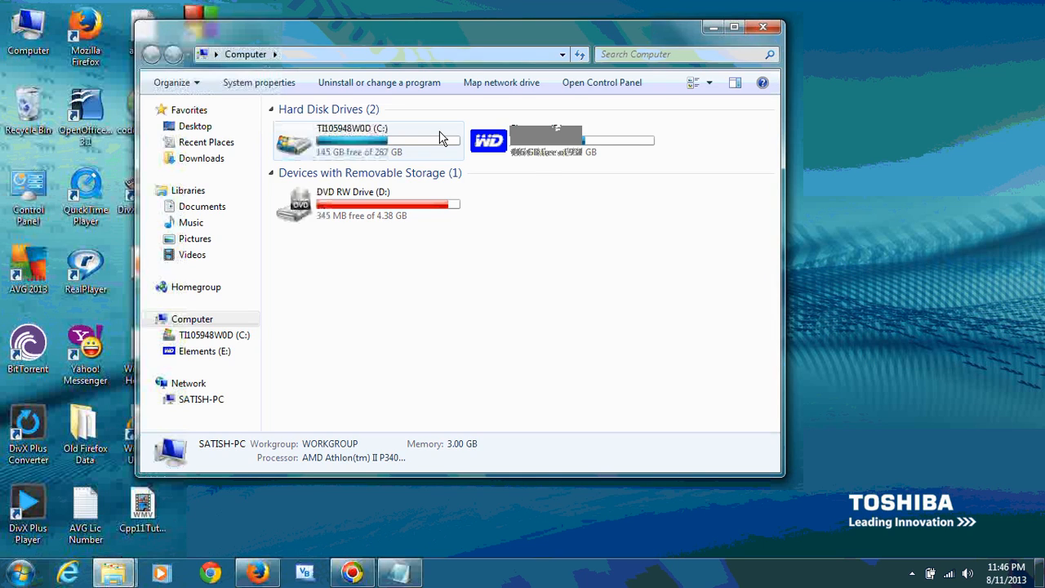
{"action": "double_click", "coordinate": [368, 139]}
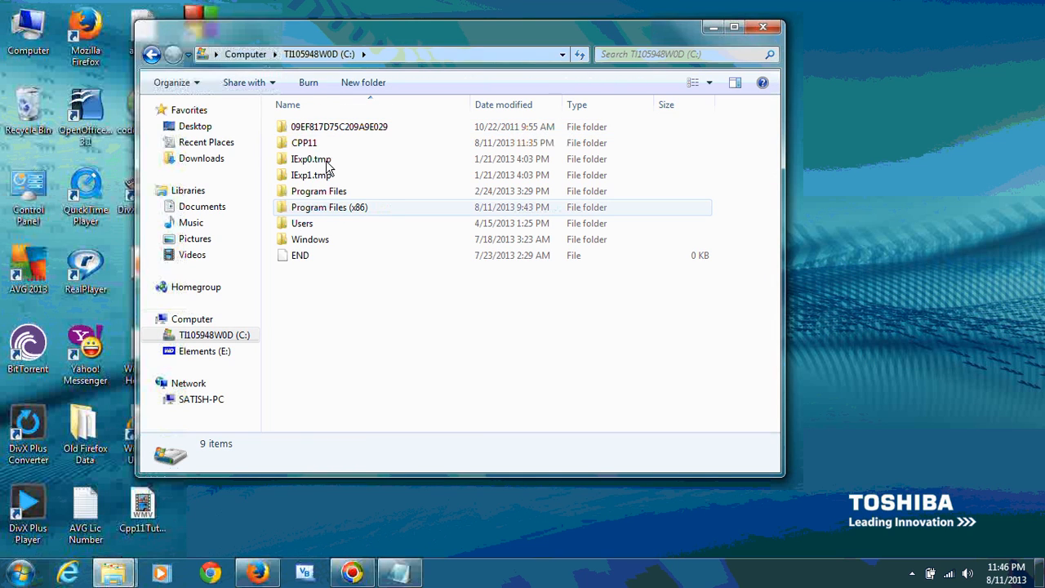
{"action": "left_click", "coordinate": [304, 142]}
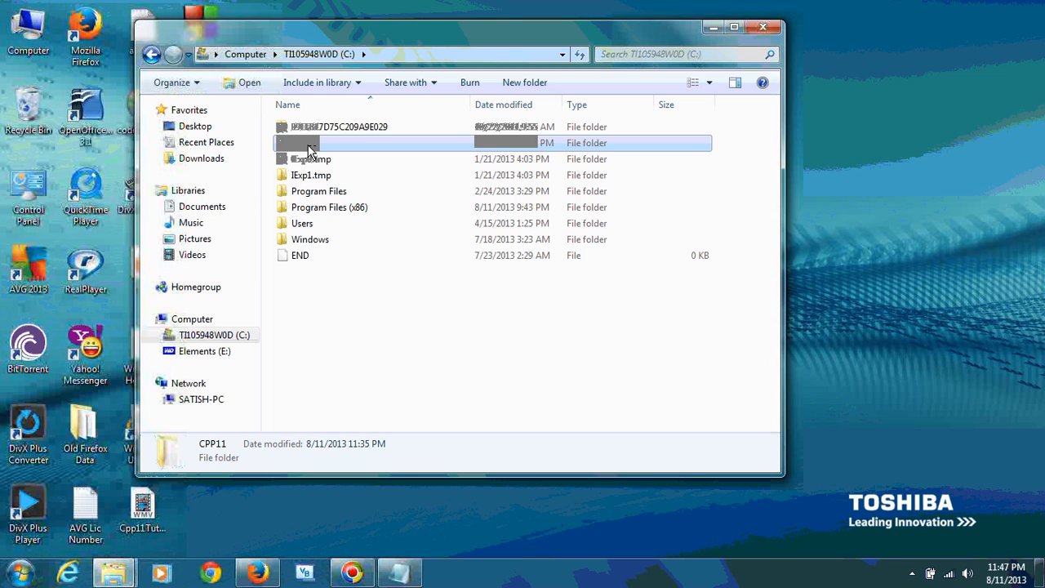
{"action": "double_click", "coordinate": [310, 144]}
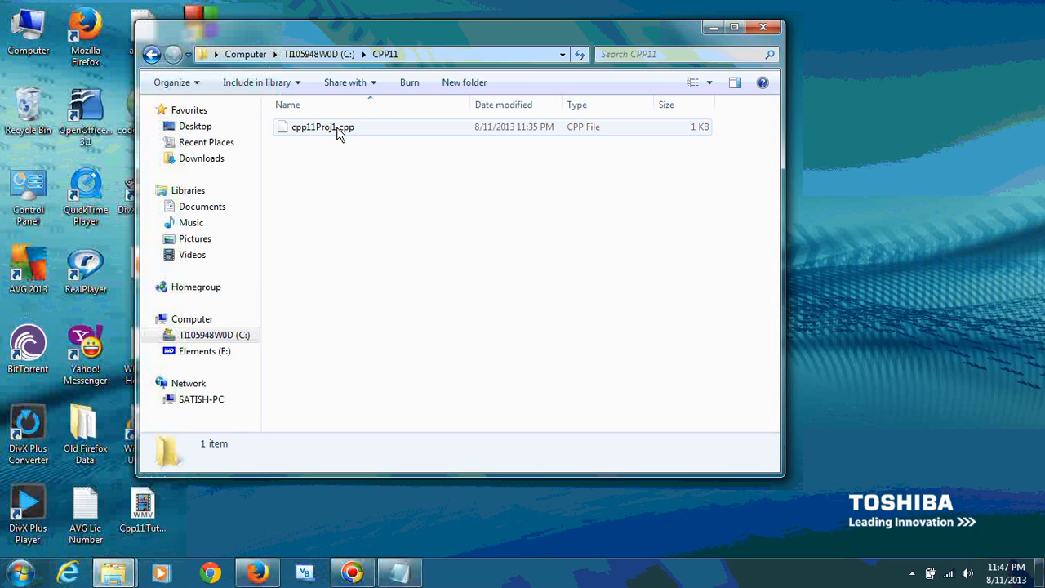
{"action": "right_click", "coordinate": [323, 127]}
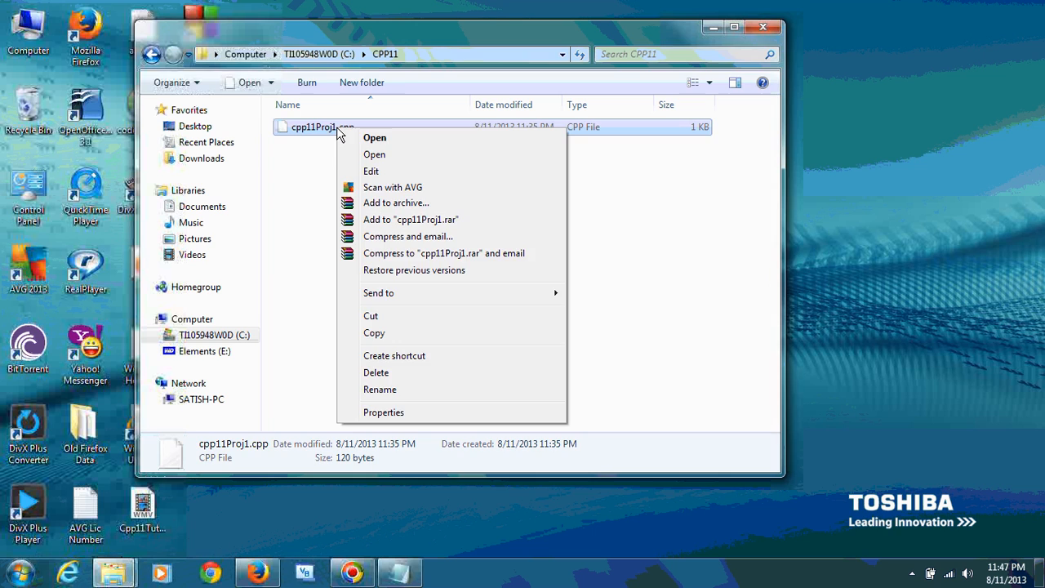
{"action": "left_click", "coordinate": [333, 167]}
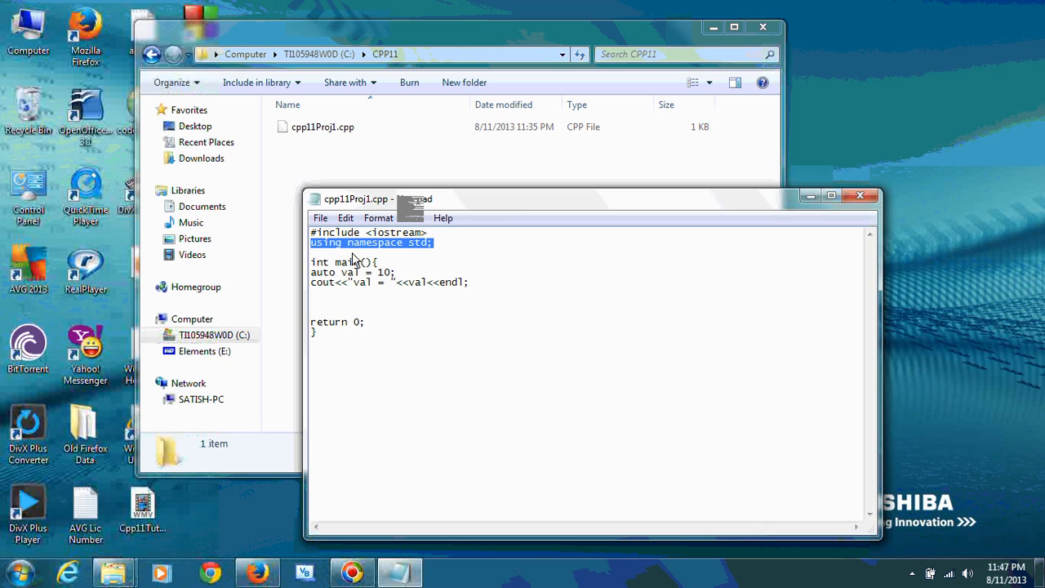
{"action": "mouse_move", "coordinate": [390, 253]}
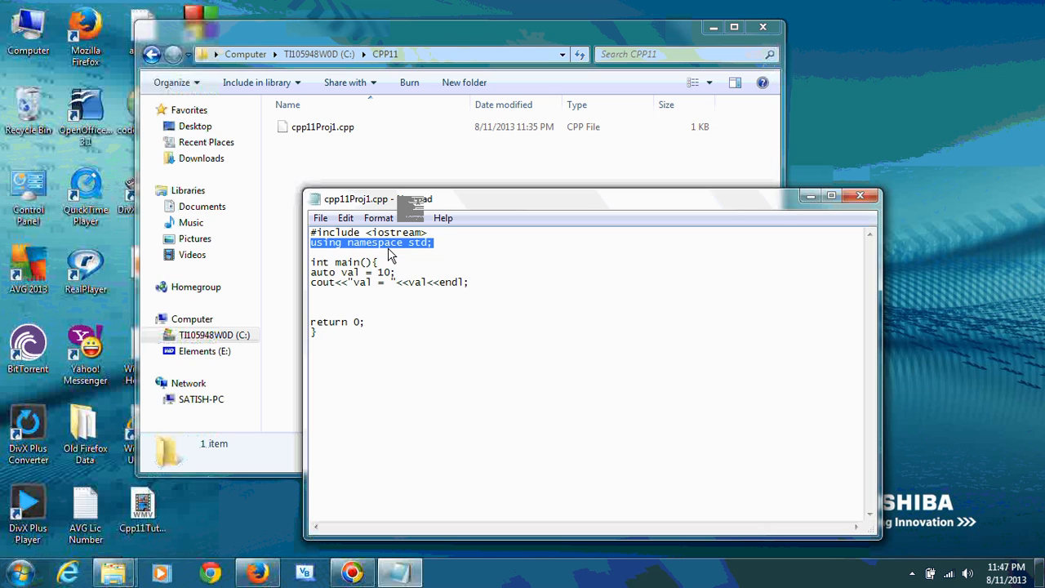
{"action": "mouse_move", "coordinate": [467, 253]}
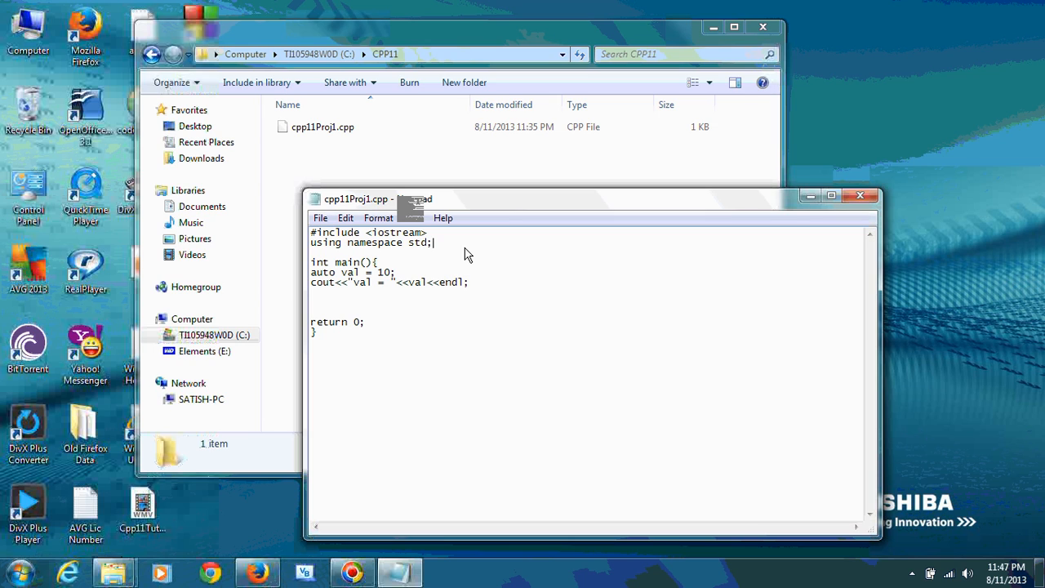
{"action": "mouse_move", "coordinate": [352, 258]}
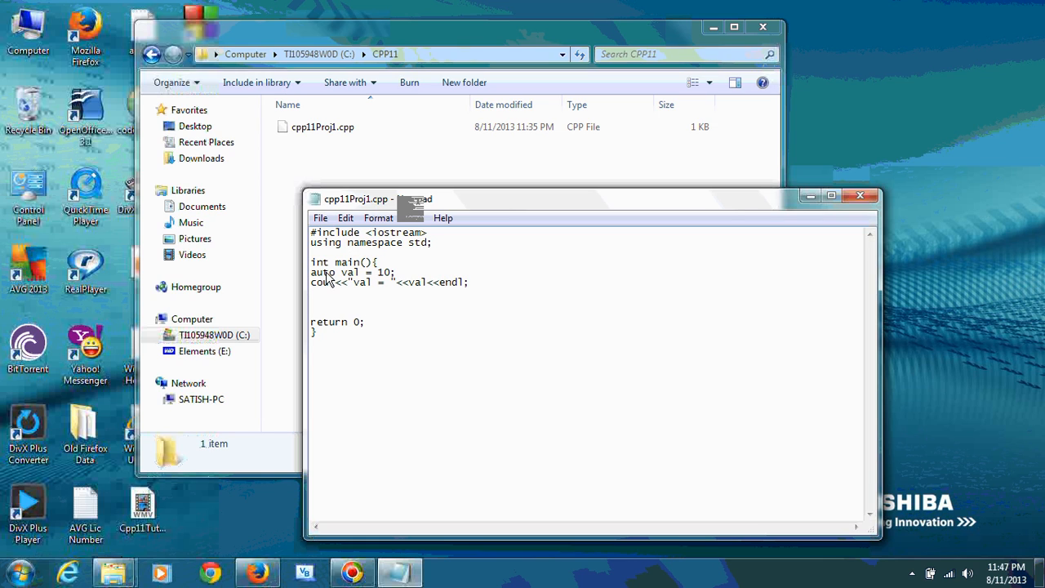
Highlight auto, 10 and val in the cpp11Proj1.cpp source to point them out.
{"action": "double_click", "coordinate": [324, 271]}
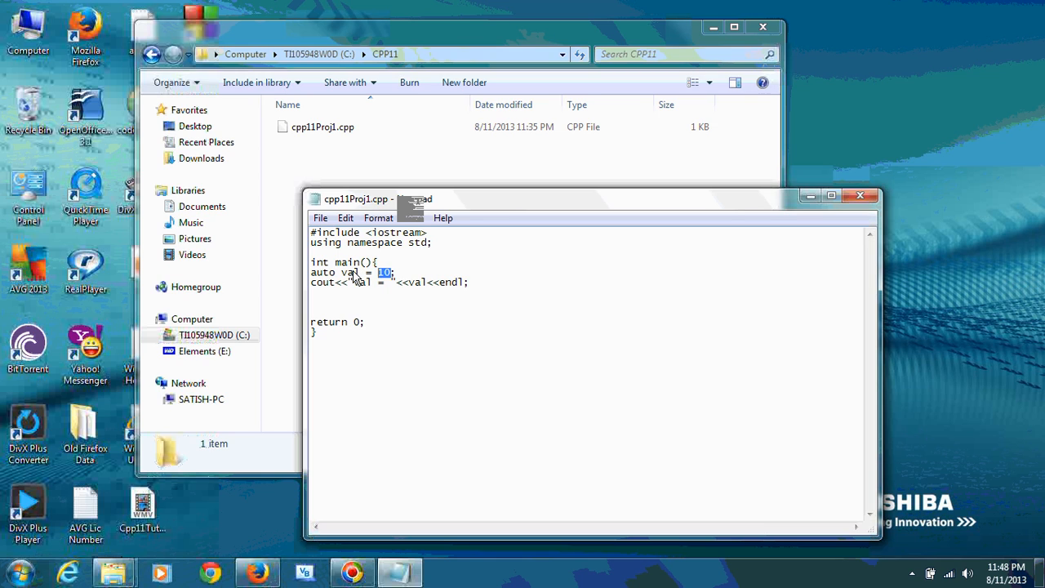
{"action": "double_click", "coordinate": [350, 271]}
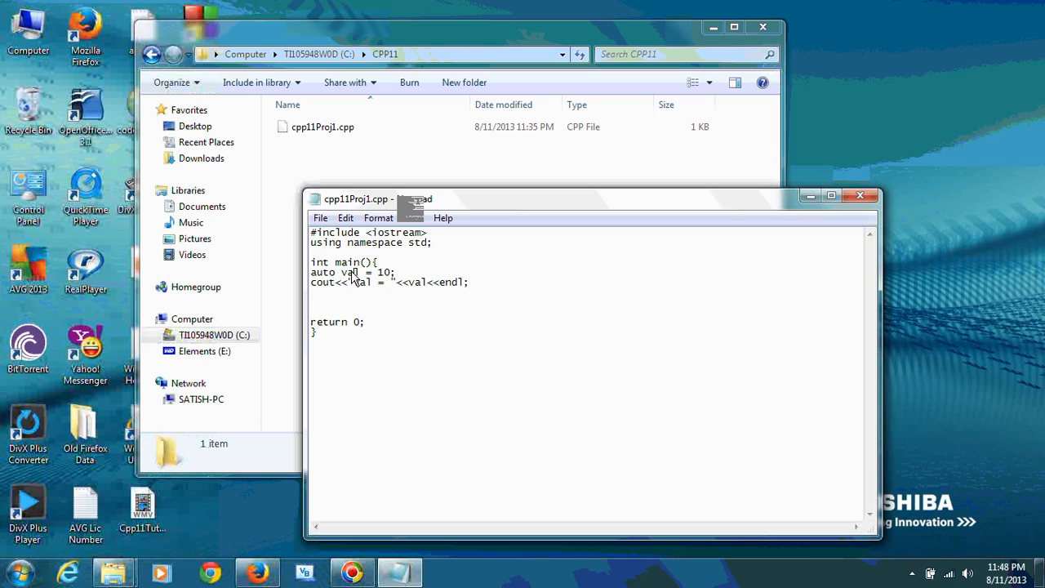
{"action": "double_click", "coordinate": [353, 271]}
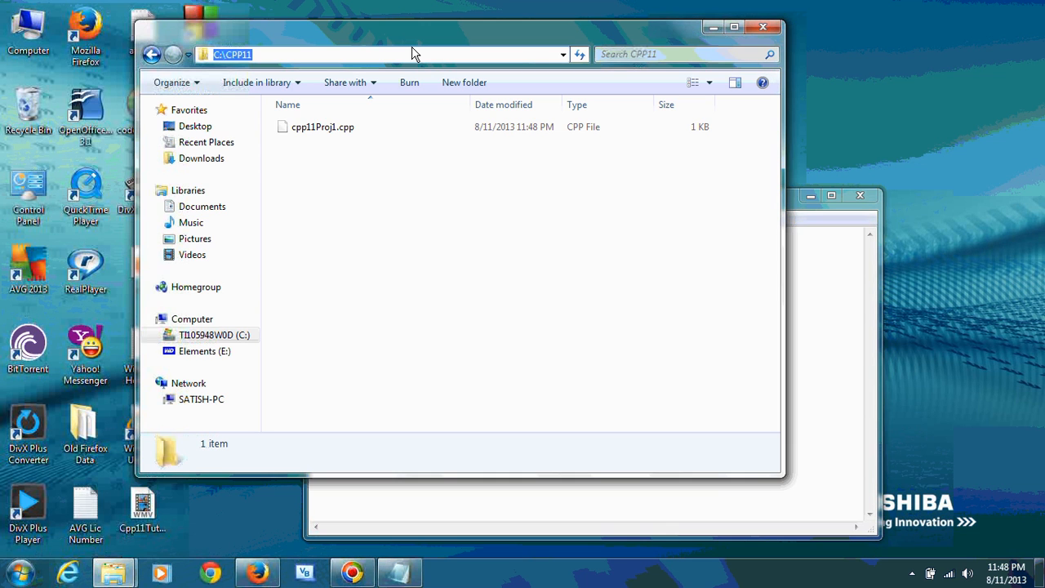
Start a Command Prompt, cd into C:\CPP11 via pasted path, and list cpp11Proj1.cpp with dir.
{"action": "left_click", "coordinate": [18, 572]}
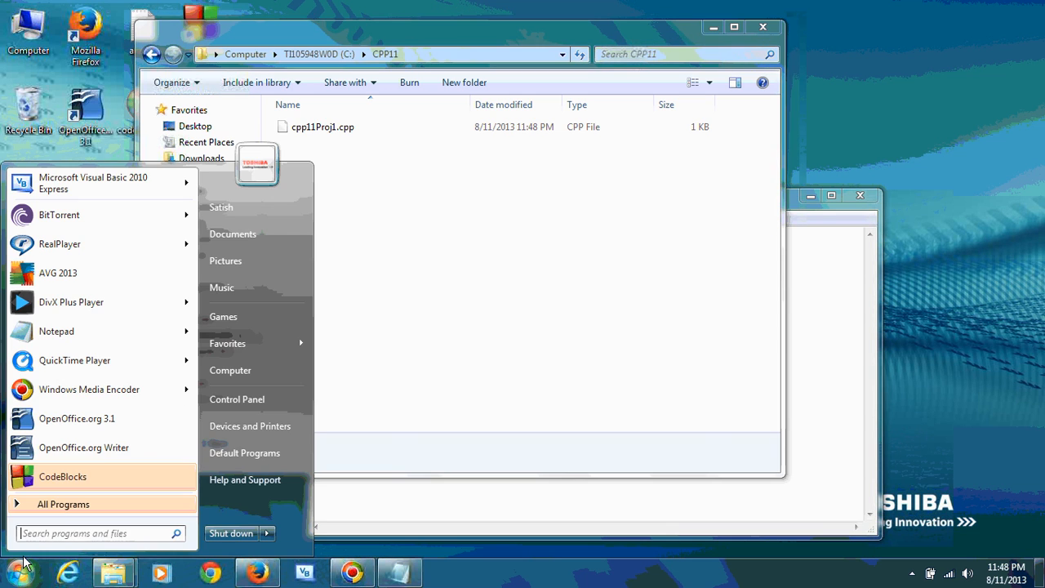
{"action": "type", "text": "c"}
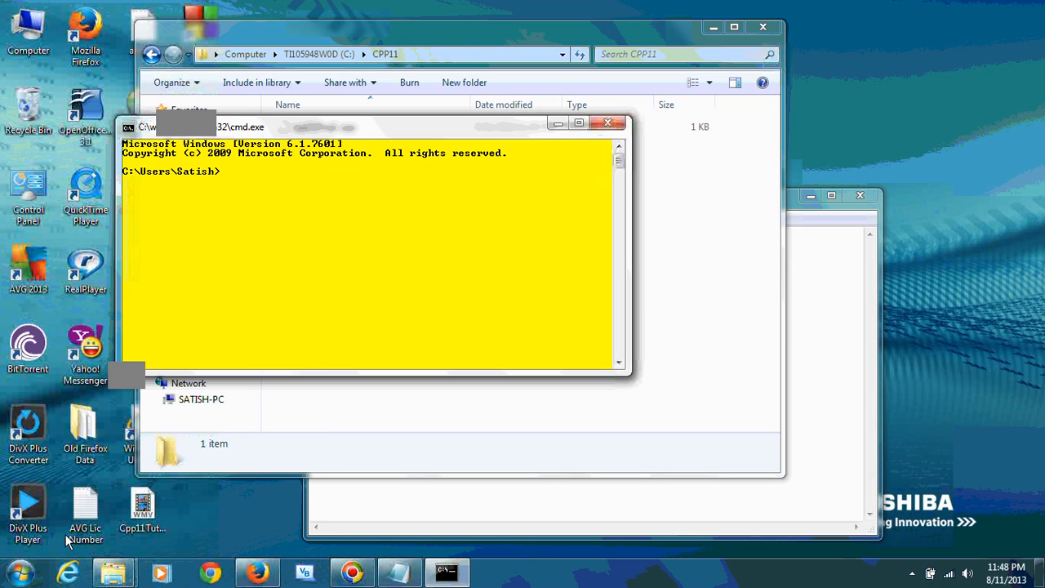
{"action": "type", "text": "cd"}
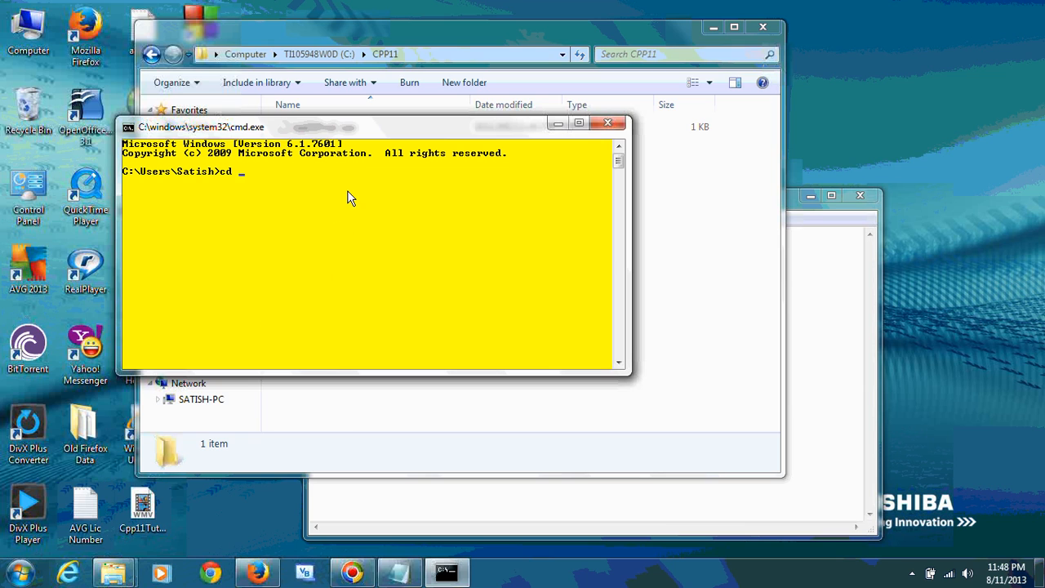
{"action": "right_click", "coordinate": [351, 196]}
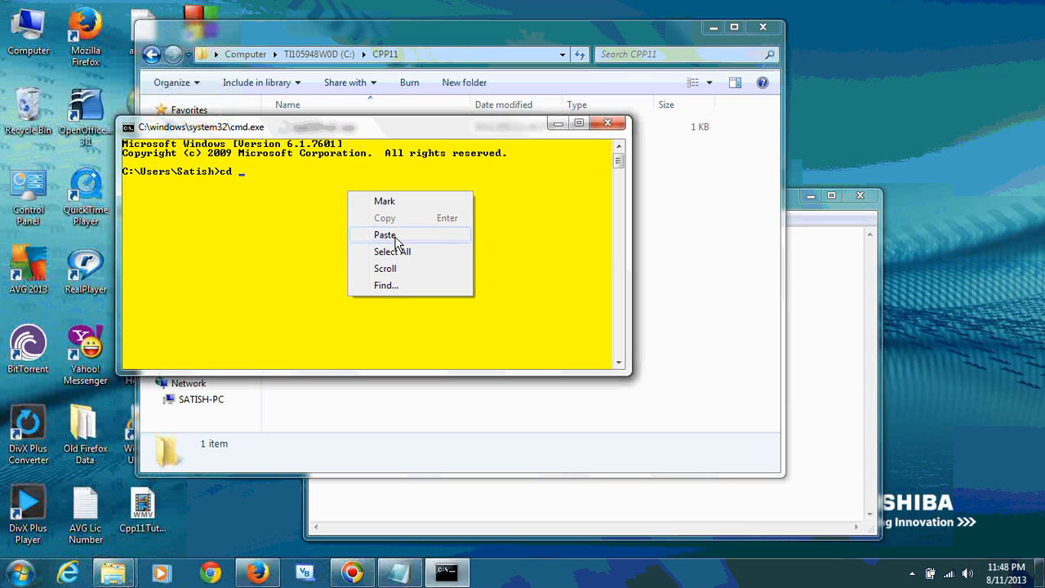
{"action": "left_click", "coordinate": [386, 235]}
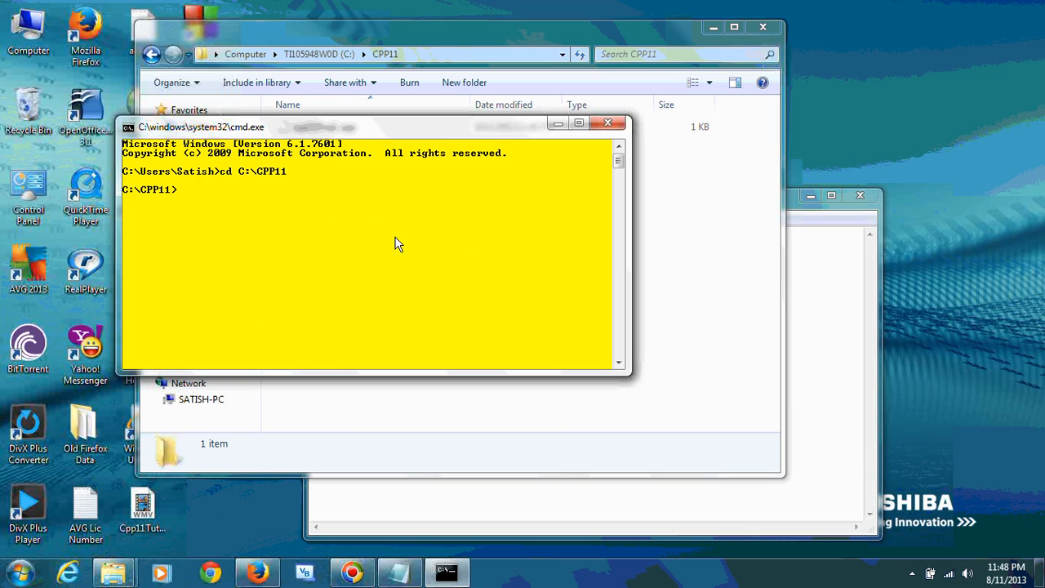
{"action": "type", "text": "dir"}
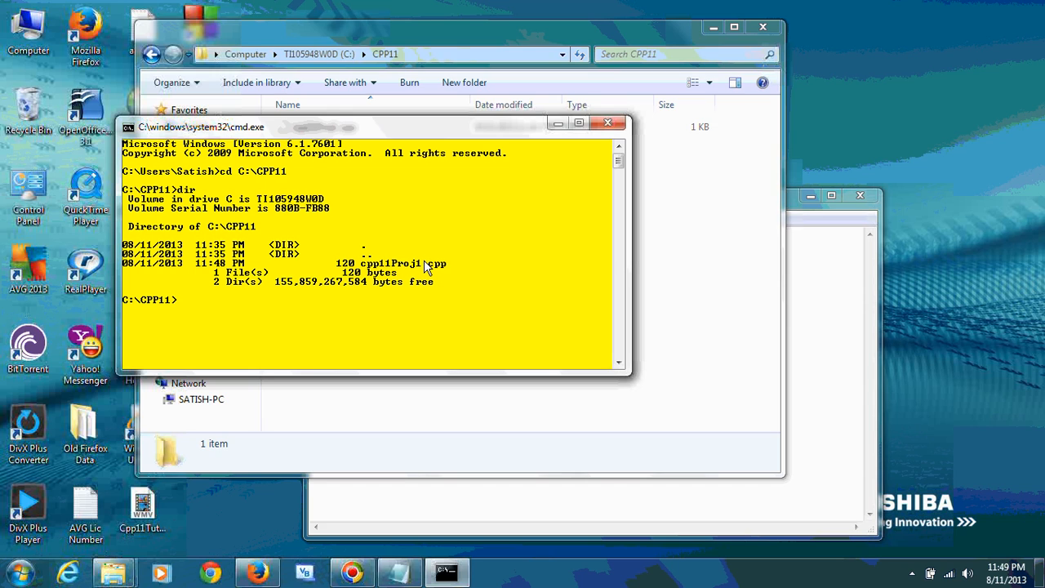
{"action": "mouse_move", "coordinate": [451, 270]}
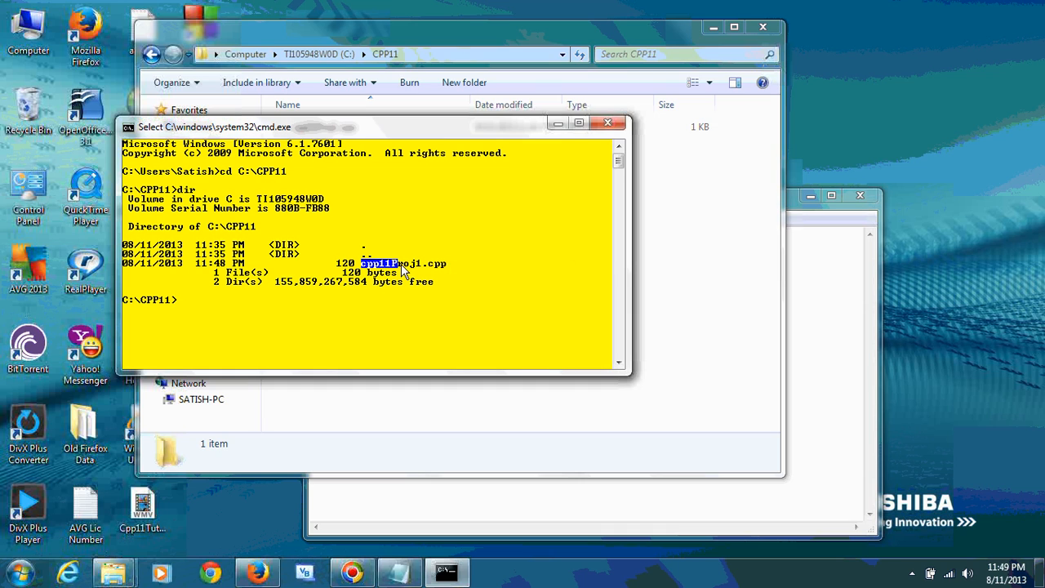
{"action": "left_click_drag", "start_coordinate": [379, 262], "coordinate": [444, 263]}
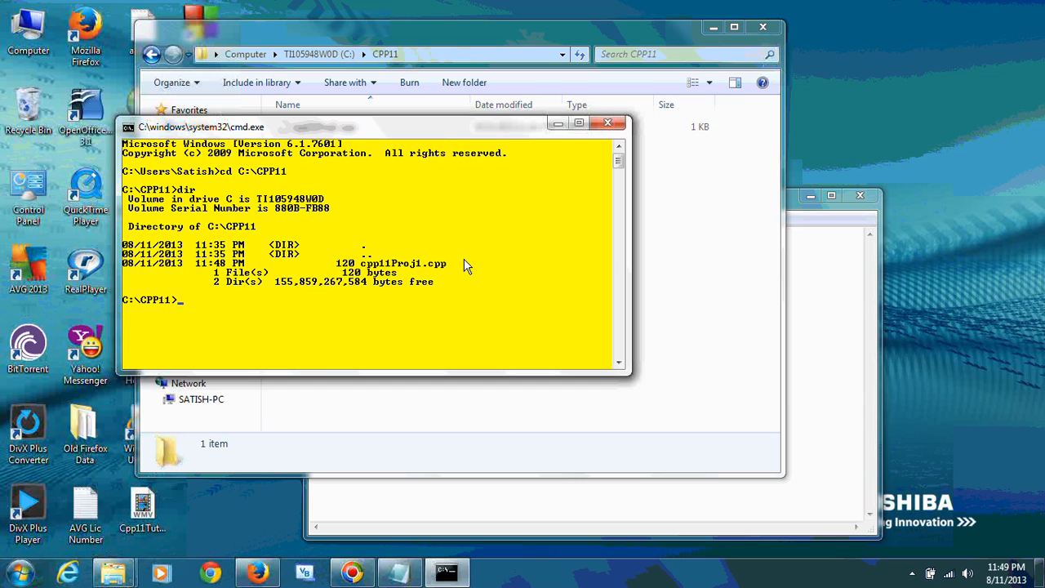
Compose the compile command g++ -std=c++11 -o out1 for cpp11Proj1.cpp.
{"action": "type", "text": "g"}
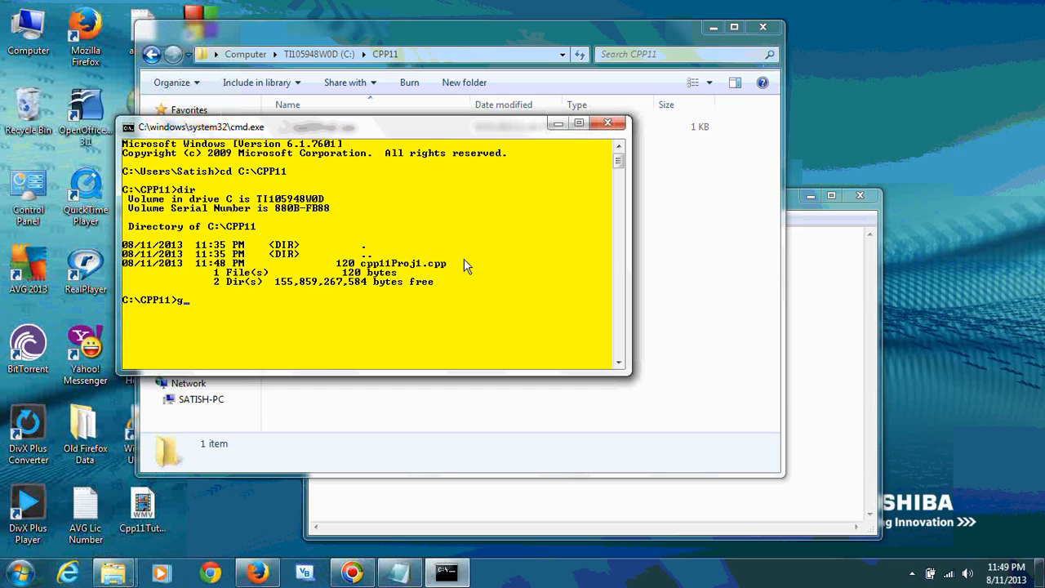
{"action": "type", "text": "++ -"}
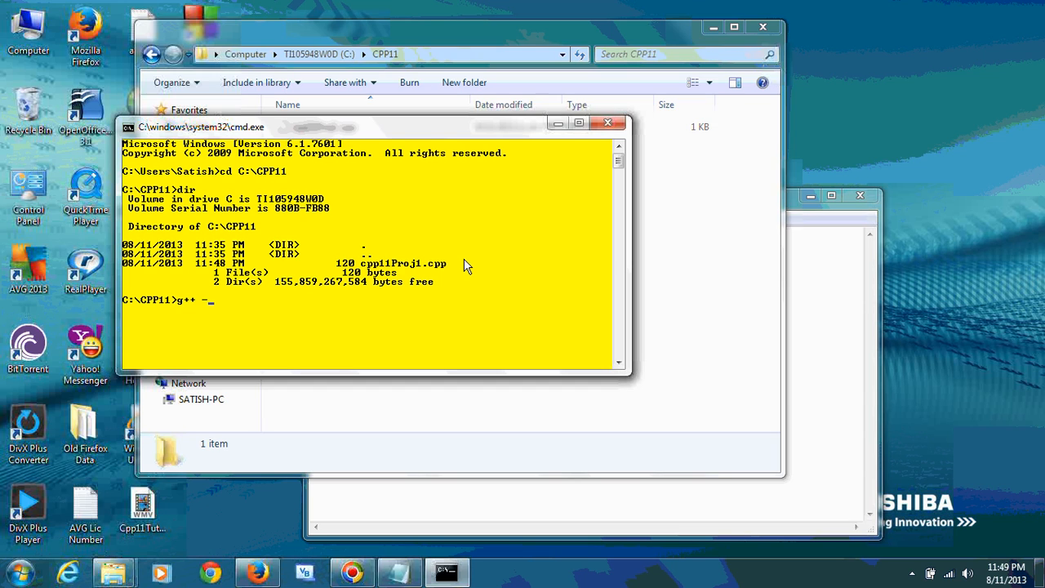
{"action": "type", "text": "std"}
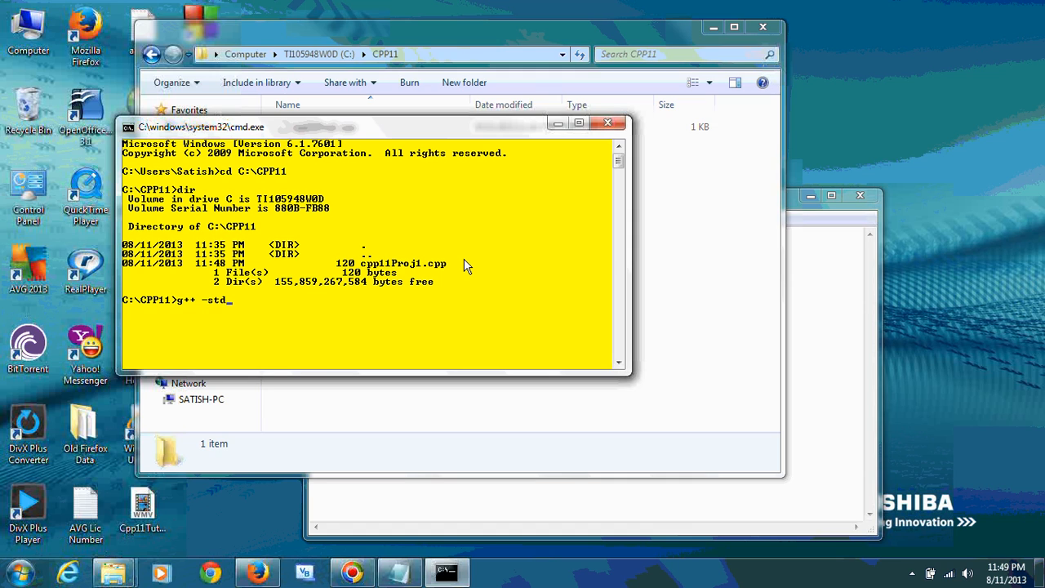
{"action": "type", "text": "=c"}
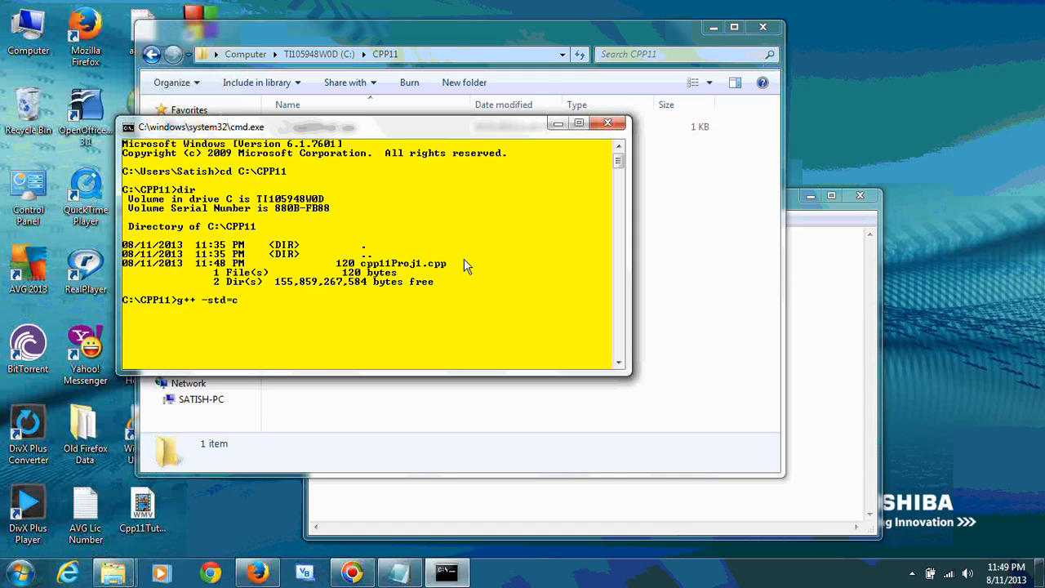
{"action": "type", "text": "++"}
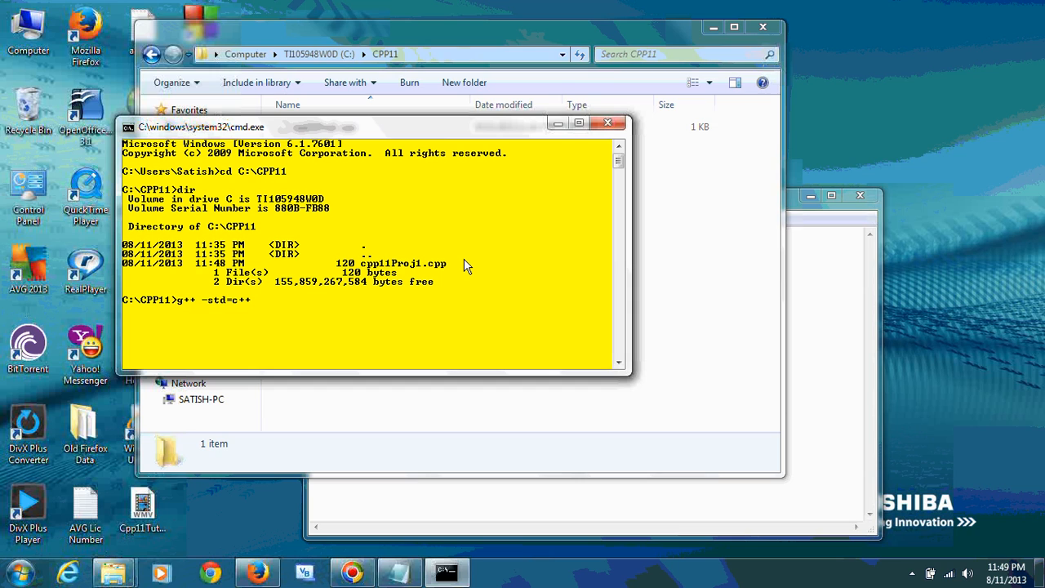
{"action": "type", "text": "11"}
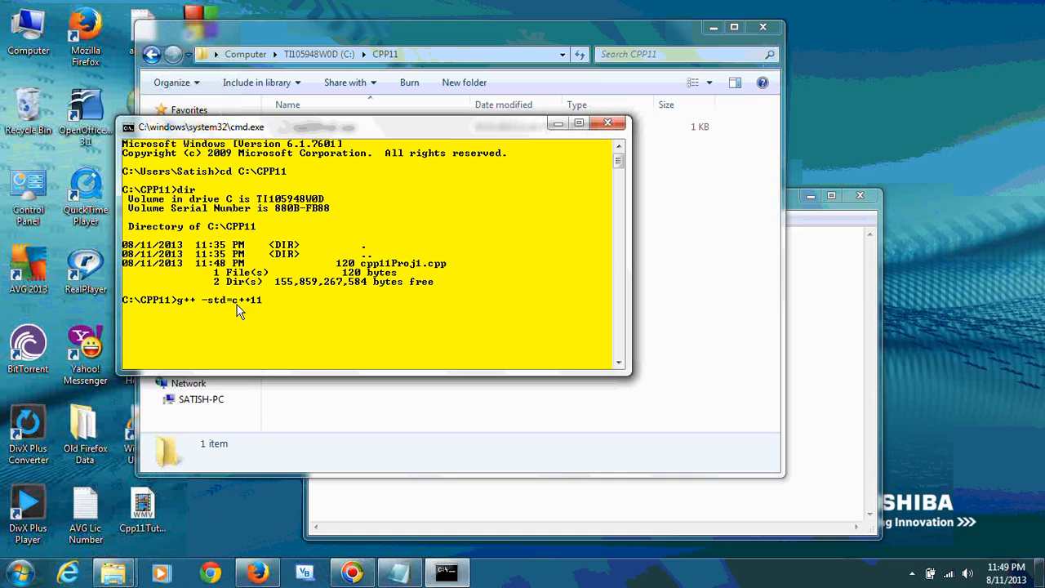
{"action": "mouse_move", "coordinate": [314, 356]}
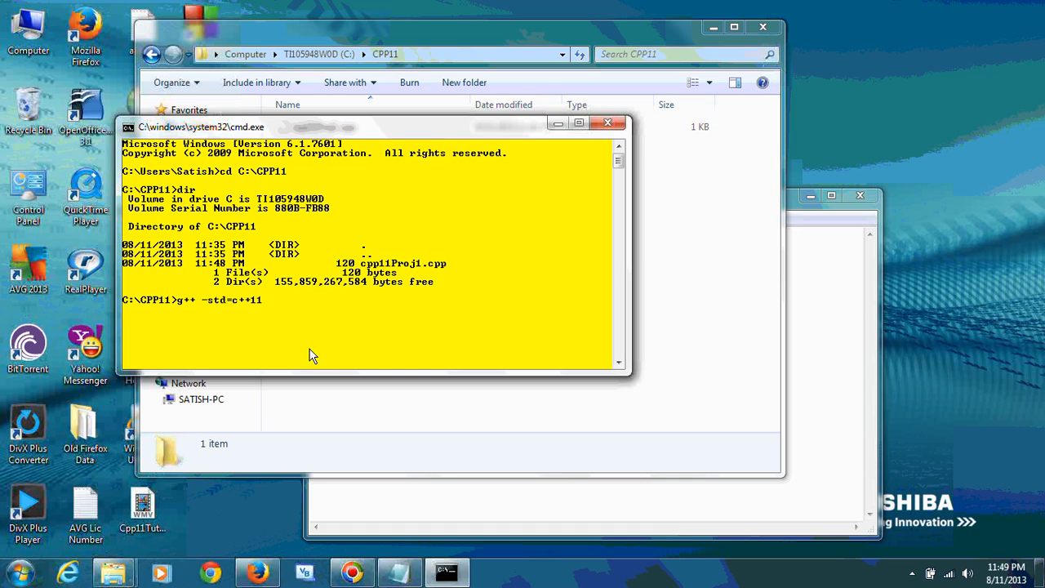
{"action": "type", "text": "-o"}
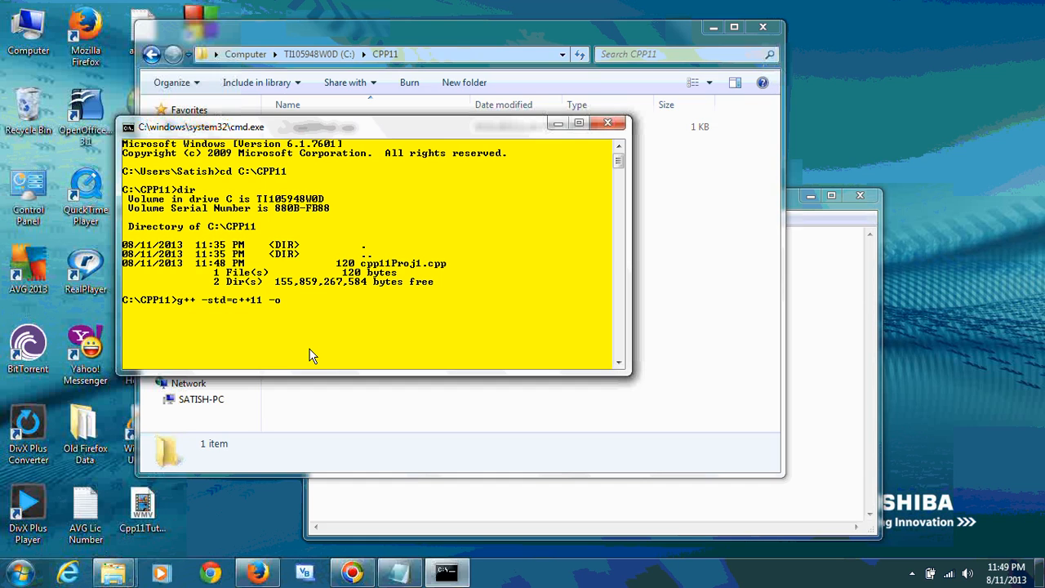
{"action": "type", "text": "out1"}
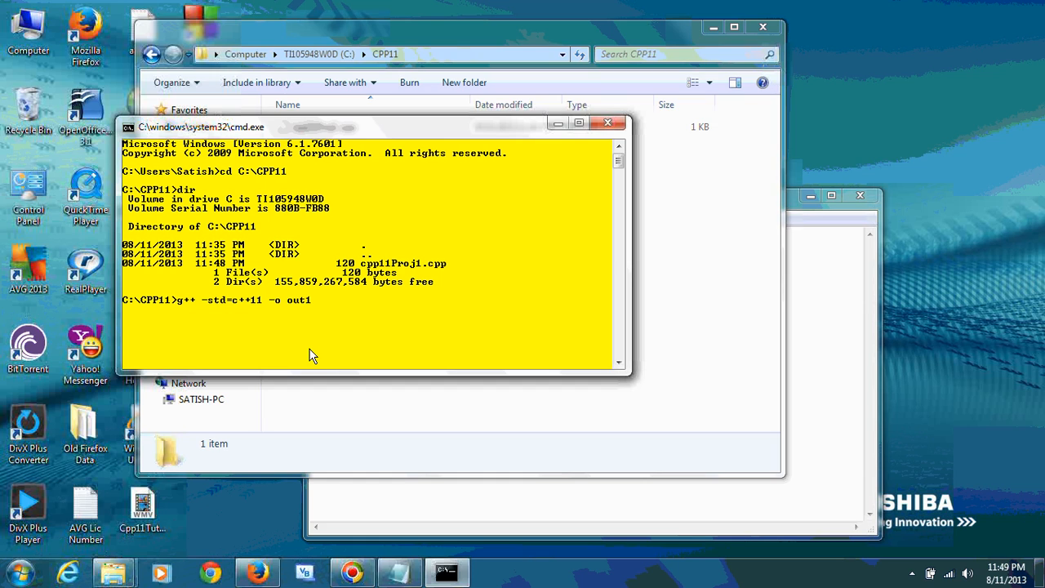
{"action": "mouse_move", "coordinate": [372, 281]}
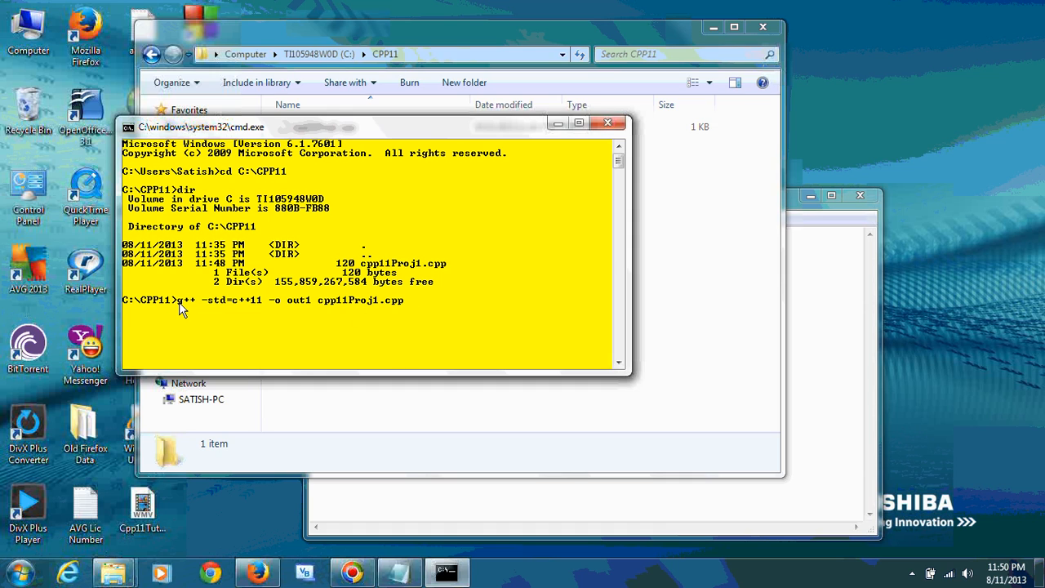
{"action": "mouse_move", "coordinate": [214, 304]}
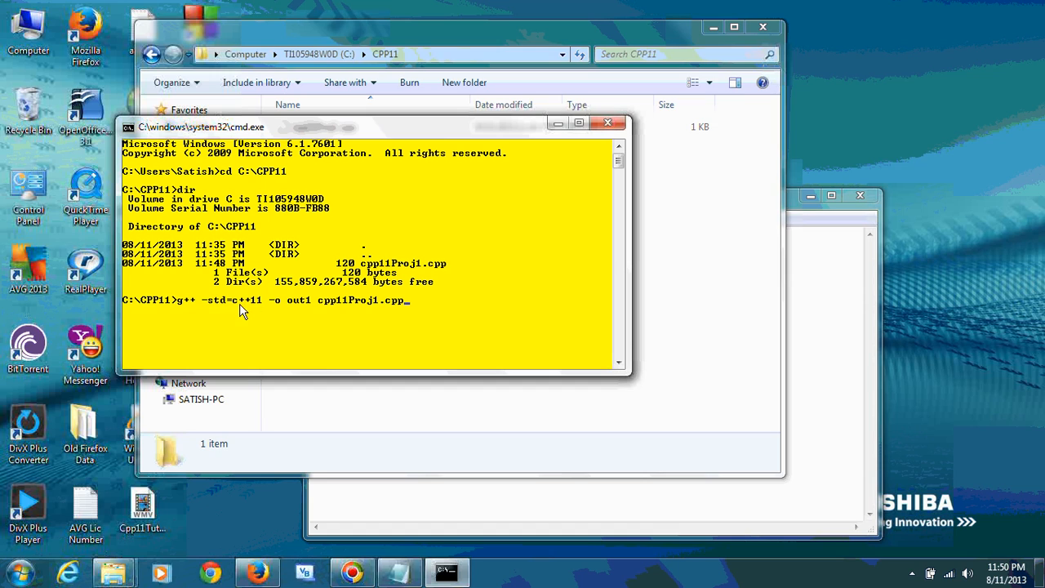
{"action": "mouse_move", "coordinate": [281, 312]}
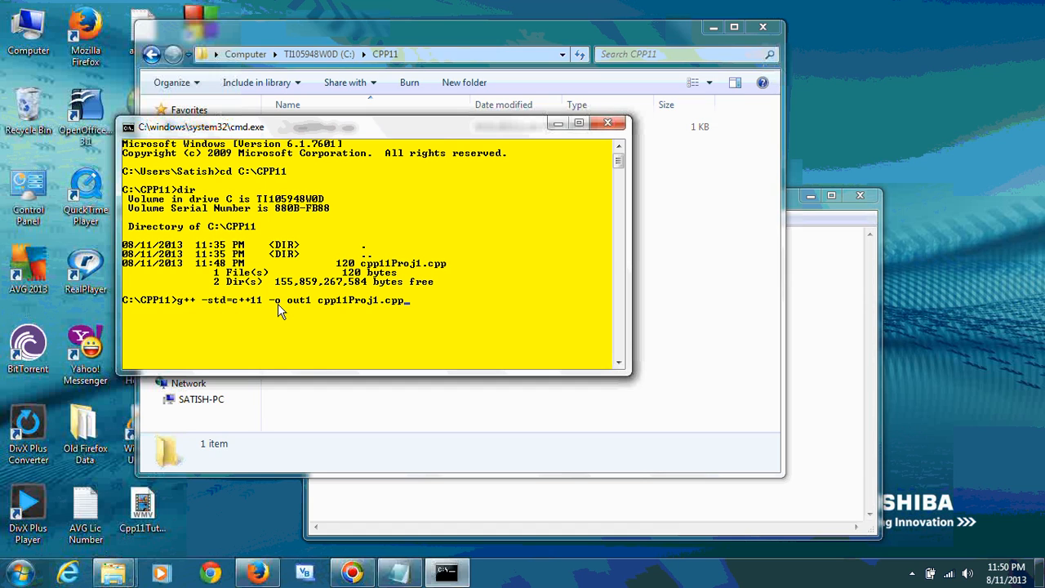
{"action": "mouse_move", "coordinate": [379, 314]}
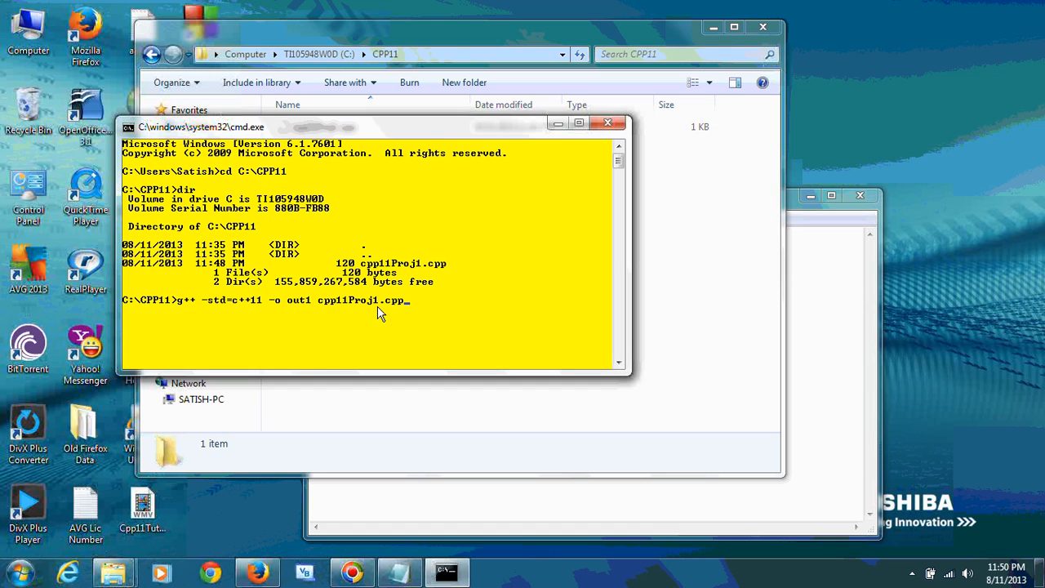
{"action": "mouse_move", "coordinate": [570, 265]}
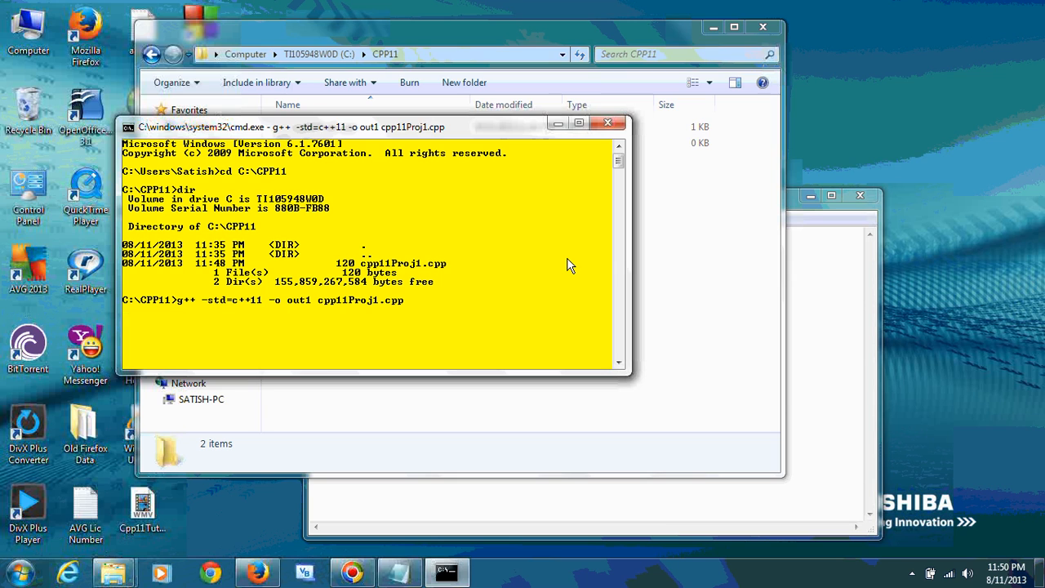
Run the g++ compile, then run out1 so it prints val = 10.
{"action": "key", "text": "enter"}
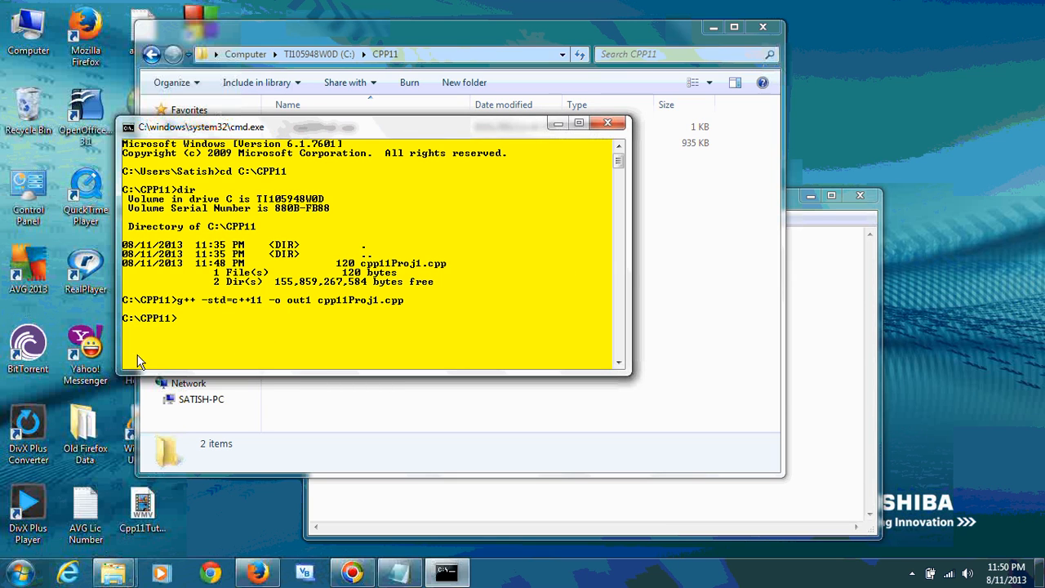
{"action": "mouse_move", "coordinate": [288, 134]}
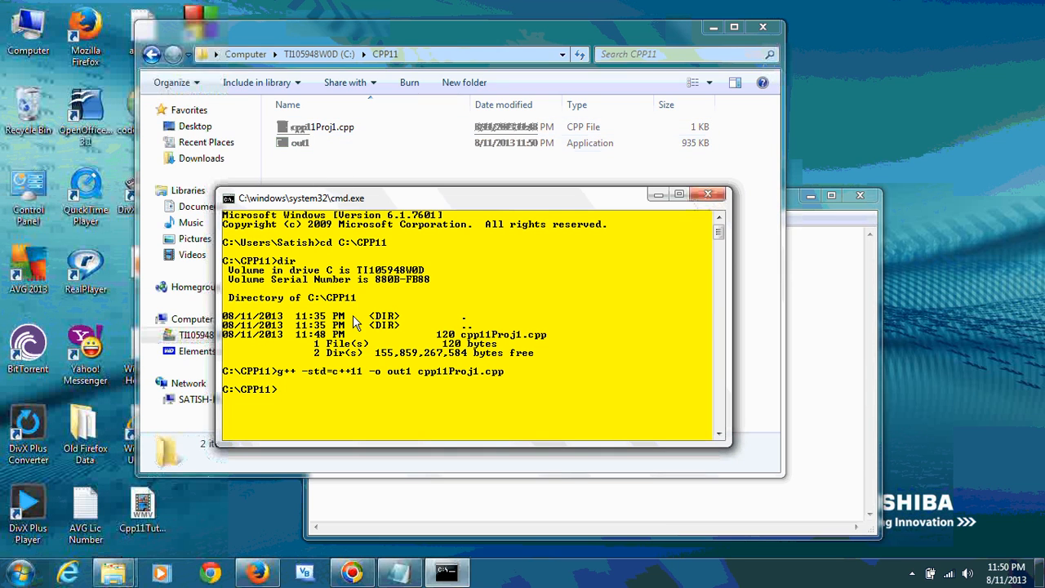
{"action": "type", "text": "o"}
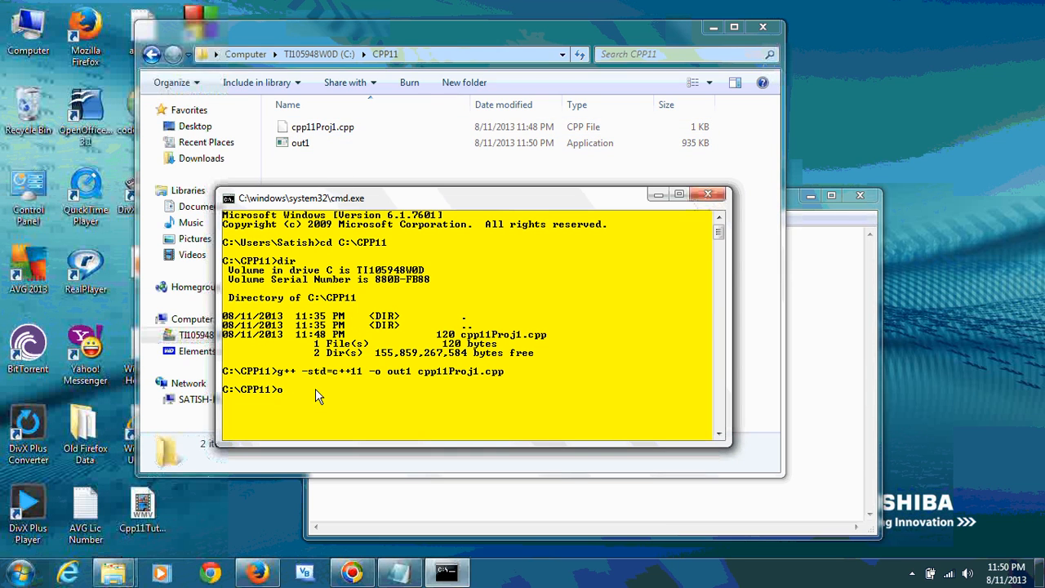
{"action": "type", "text": "ut1"}
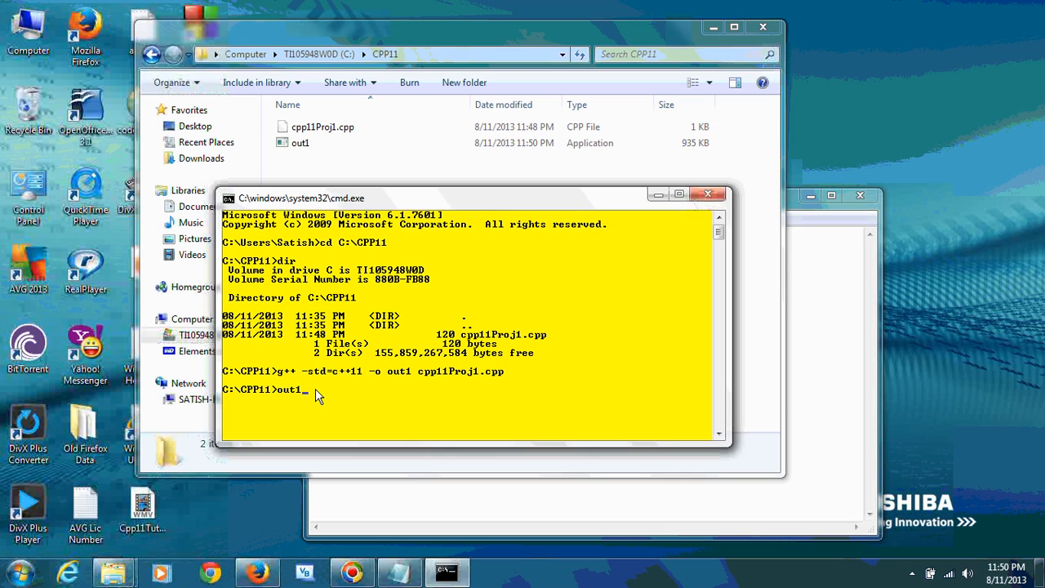
{"action": "key", "text": "enter"}
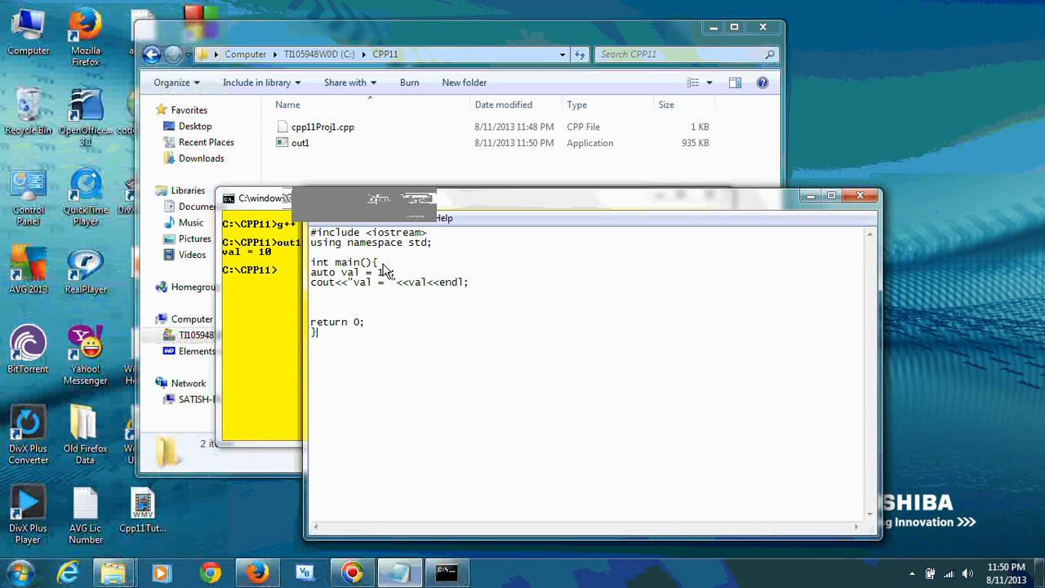
{"action": "double_click", "coordinate": [323, 271]}
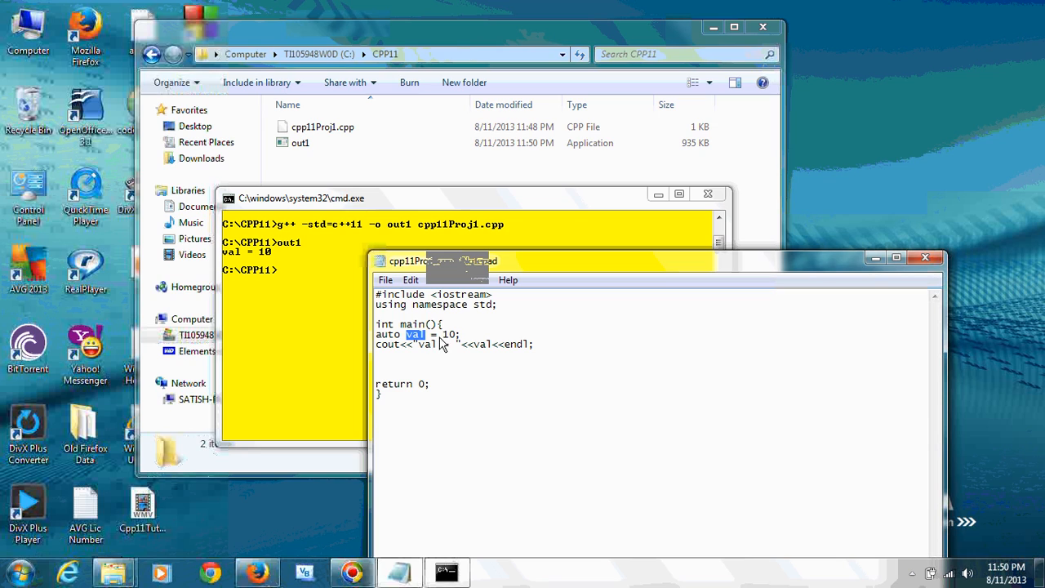
{"action": "mouse_move", "coordinate": [431, 343]}
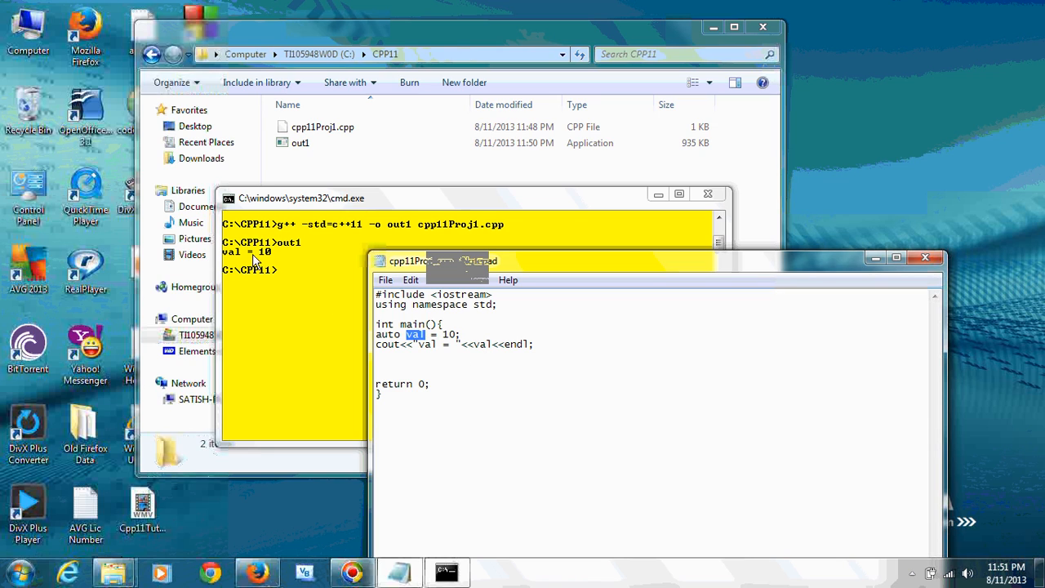
{"action": "mouse_move", "coordinate": [477, 413]}
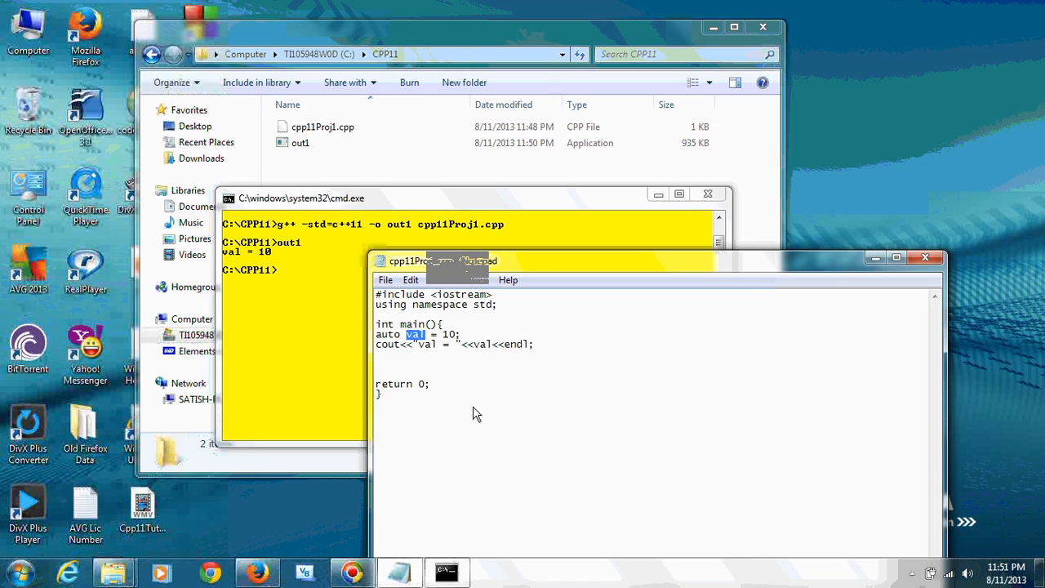
{"action": "mouse_move", "coordinate": [503, 465]}
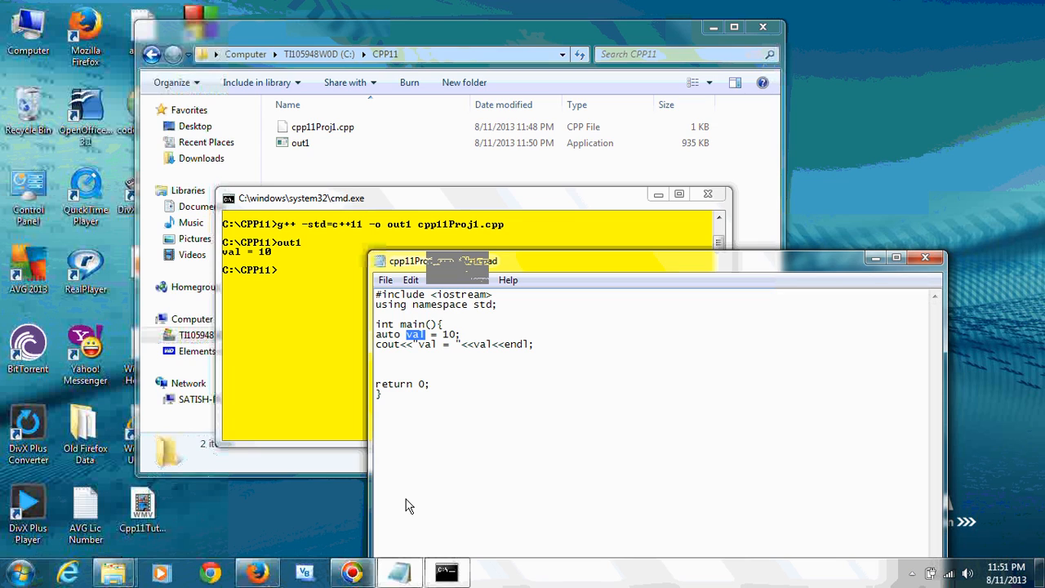
{"action": "mouse_move", "coordinate": [306, 235]}
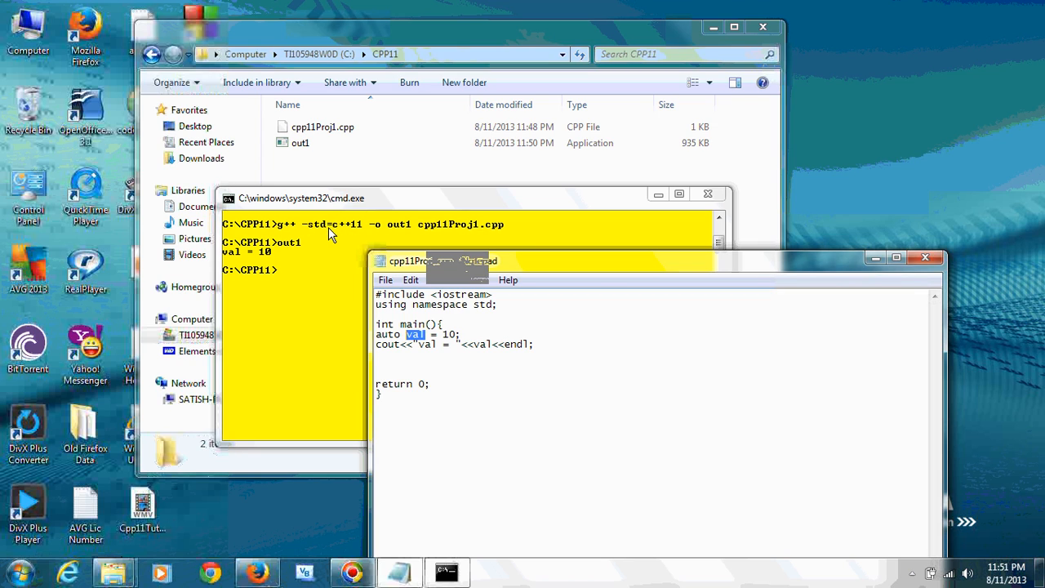
{"action": "mouse_move", "coordinate": [428, 475]}
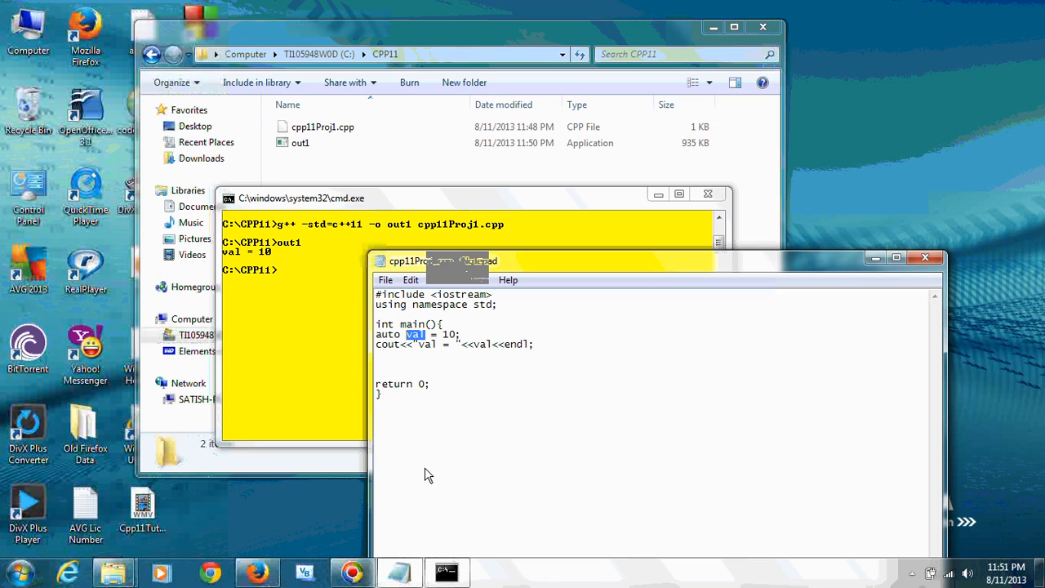
{"action": "mouse_move", "coordinate": [444, 465]}
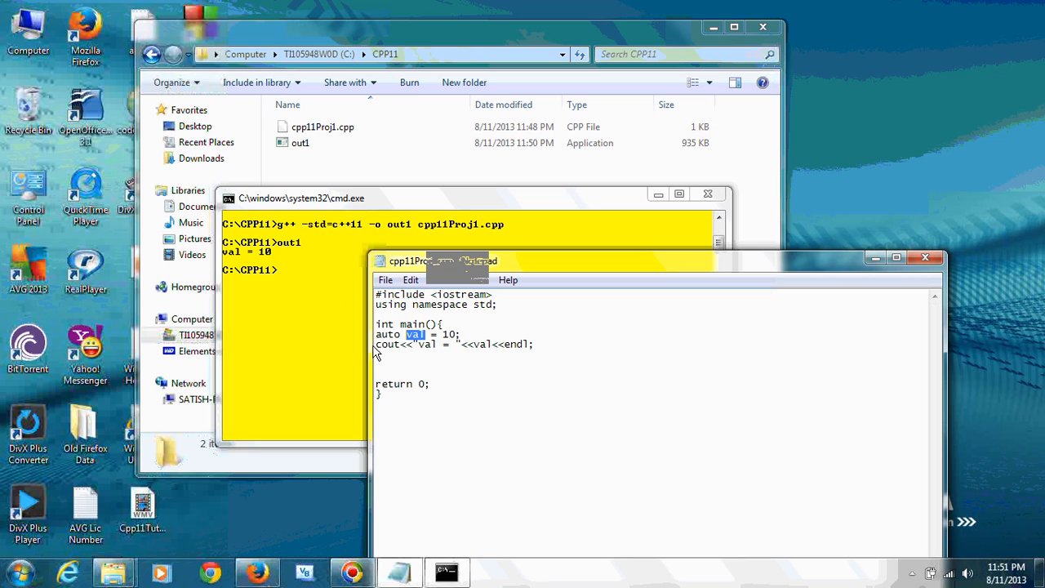
{"action": "mouse_move", "coordinate": [441, 418]}
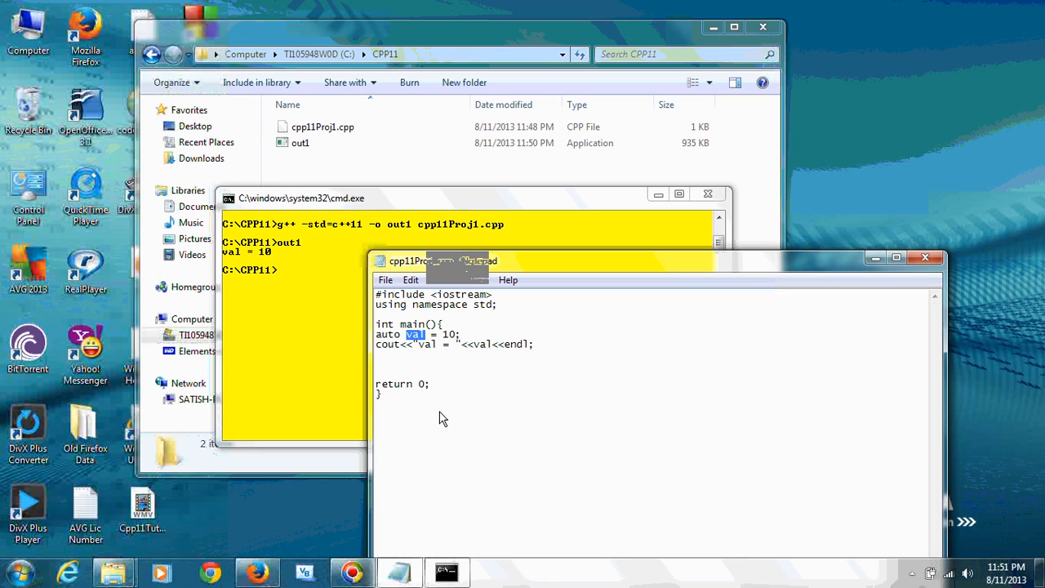
{"action": "mouse_move", "coordinate": [452, 441]}
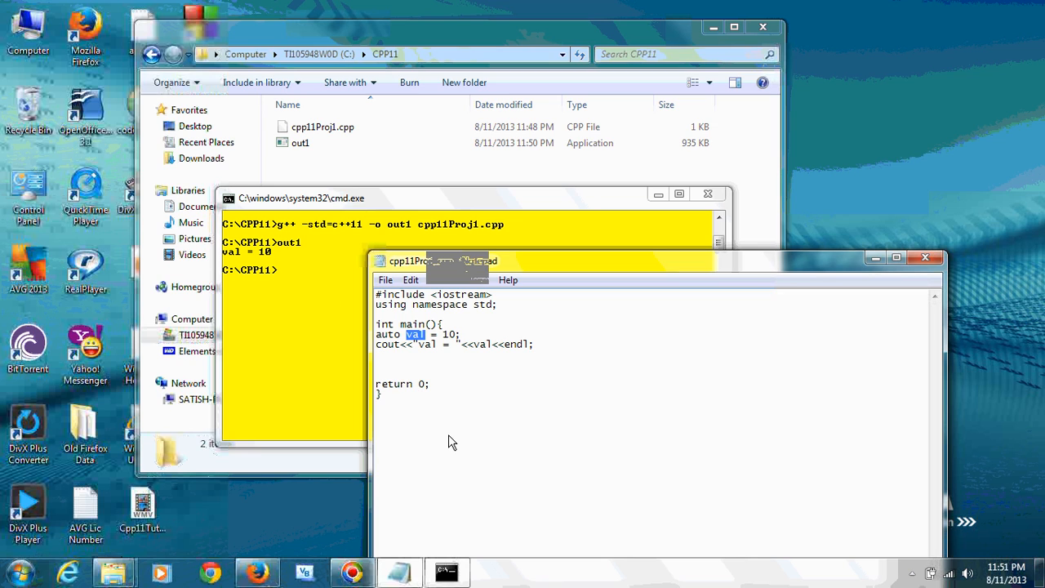
{"action": "mouse_move", "coordinate": [425, 477]}
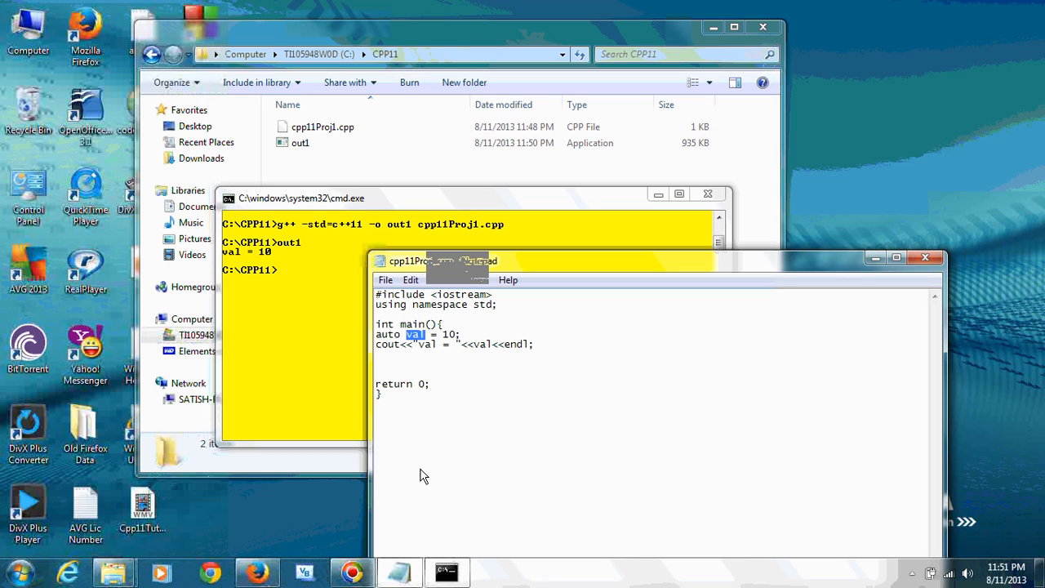